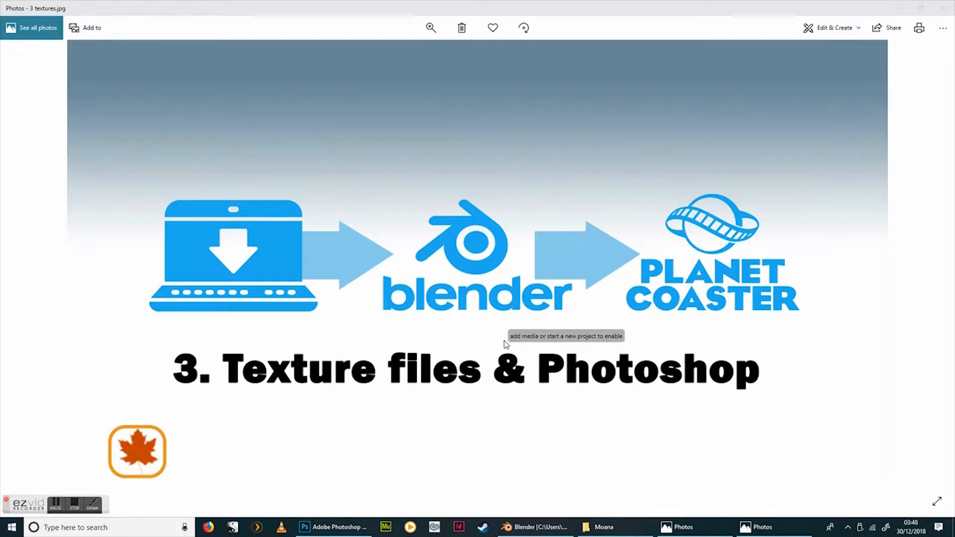
- Arrange the Blender Moana scene beside the Moana reference picture via the taskbar
click(533, 527)
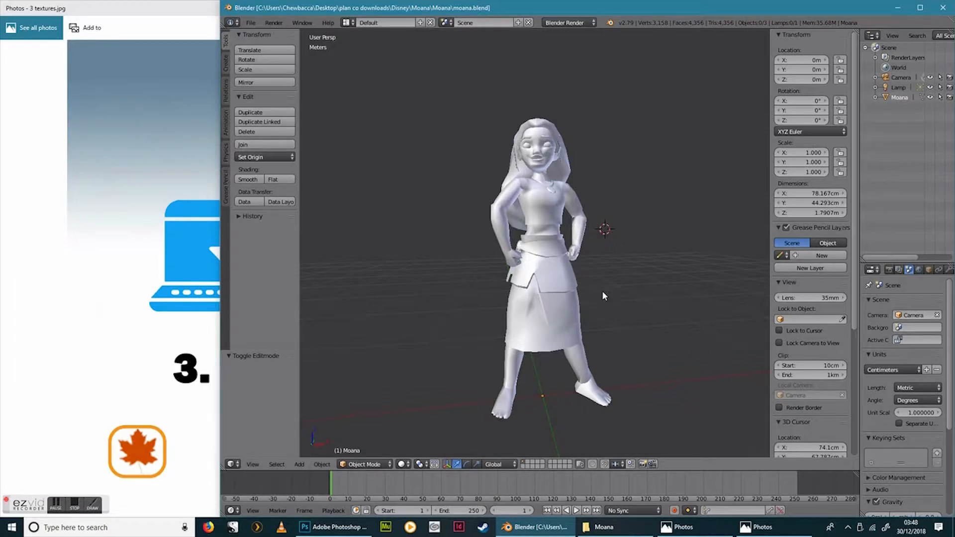
click(758, 527)
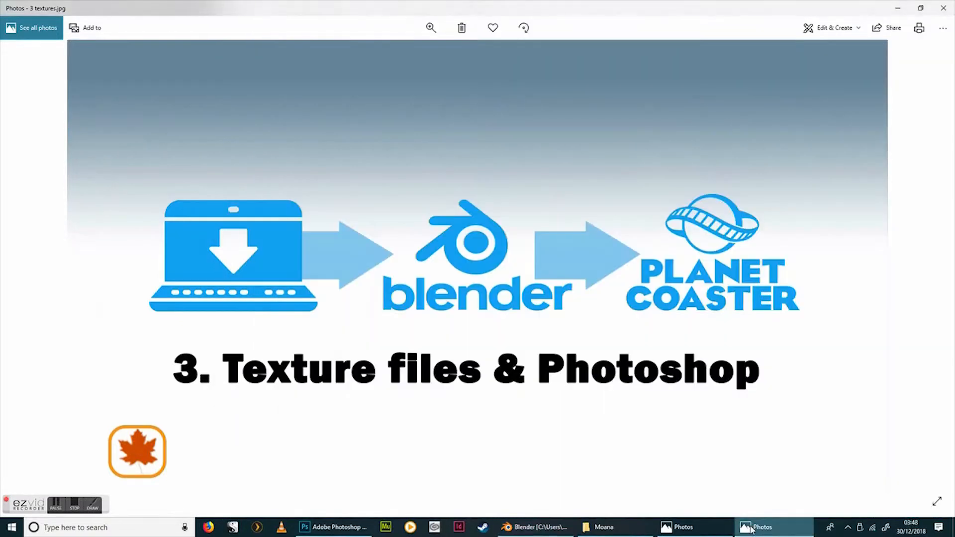
click(603, 527)
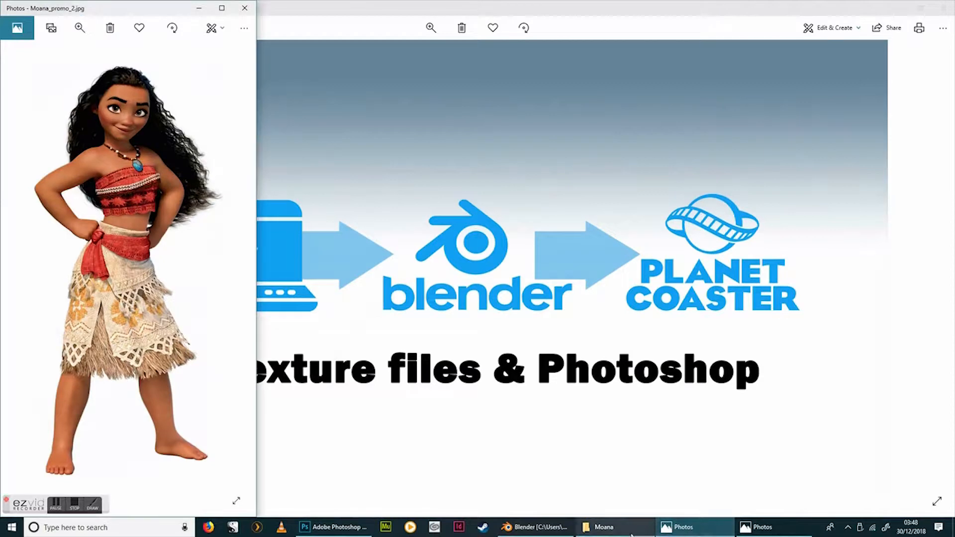
click(535, 527)
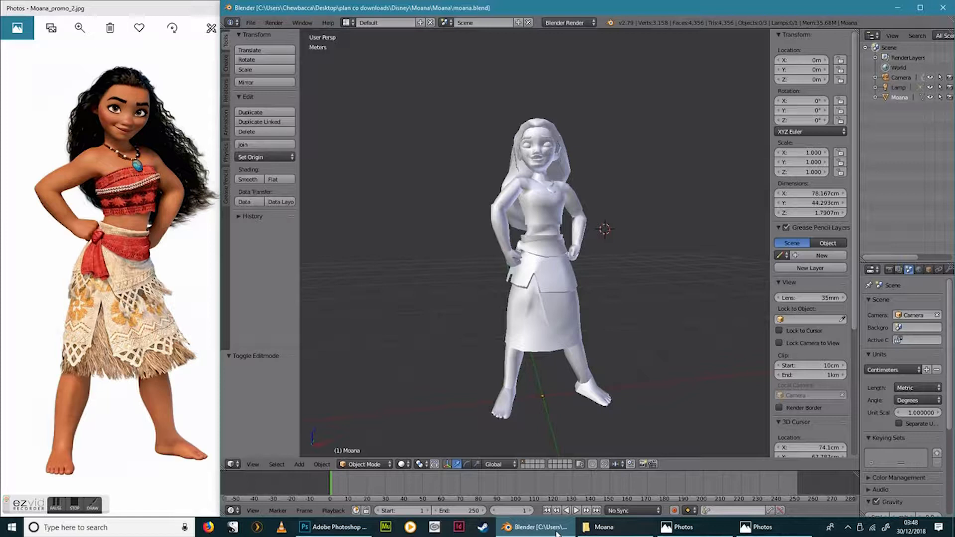
mouse_move(603, 528)
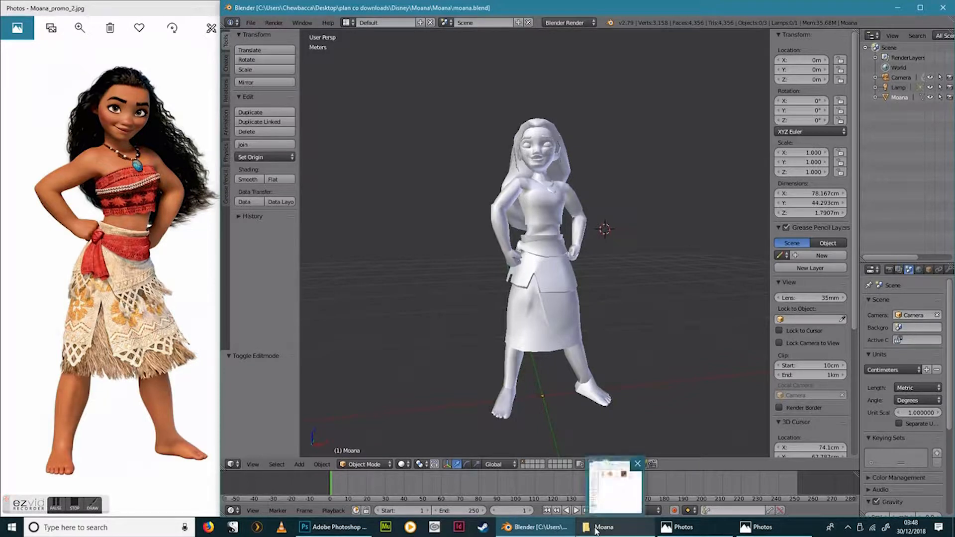
- Show the Moana model folder and select the moana_02_d1.png texture file
click(604, 528)
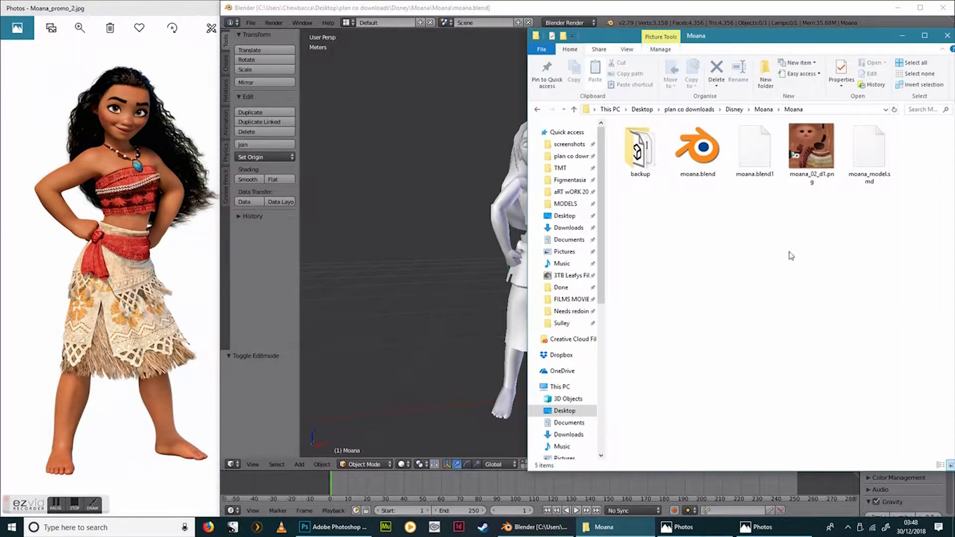
click(811, 148)
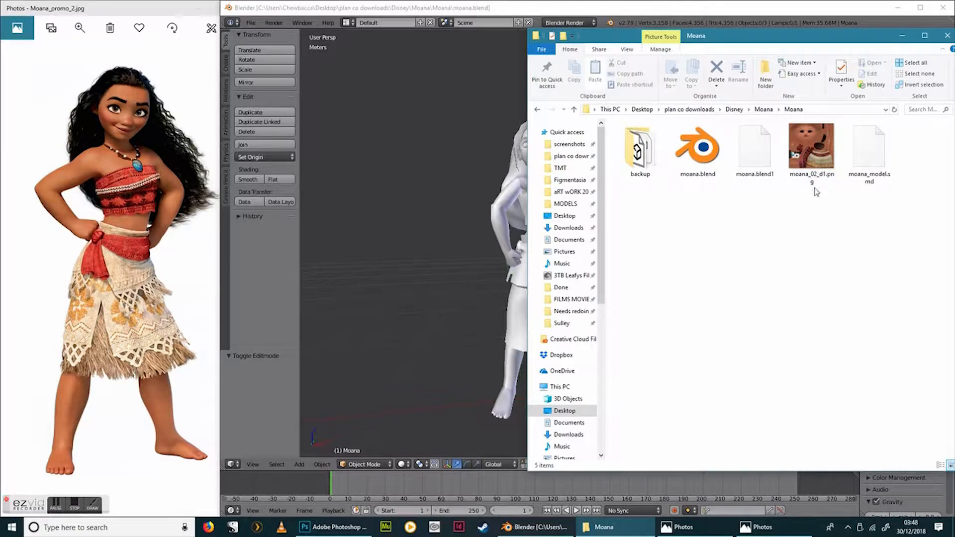
click(810, 149)
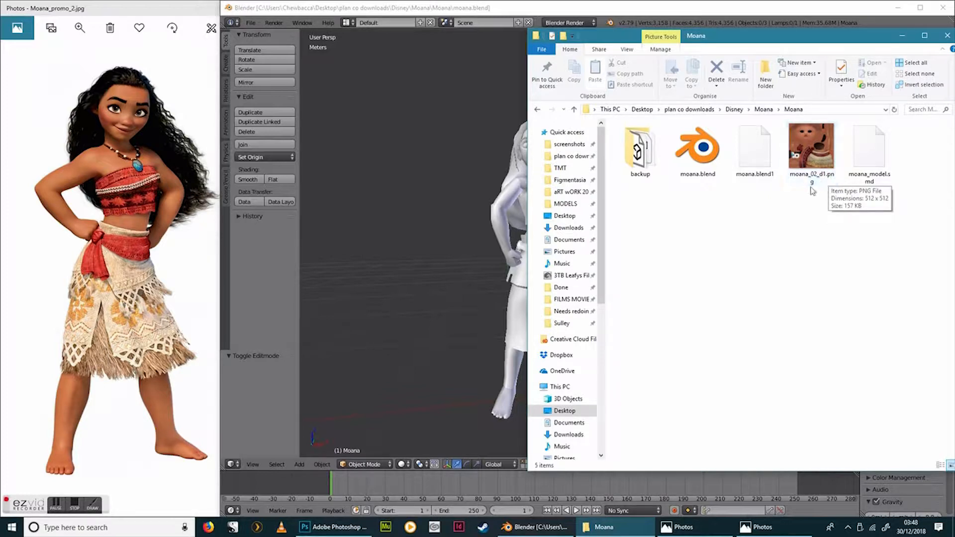
mouse_move(840, 238)
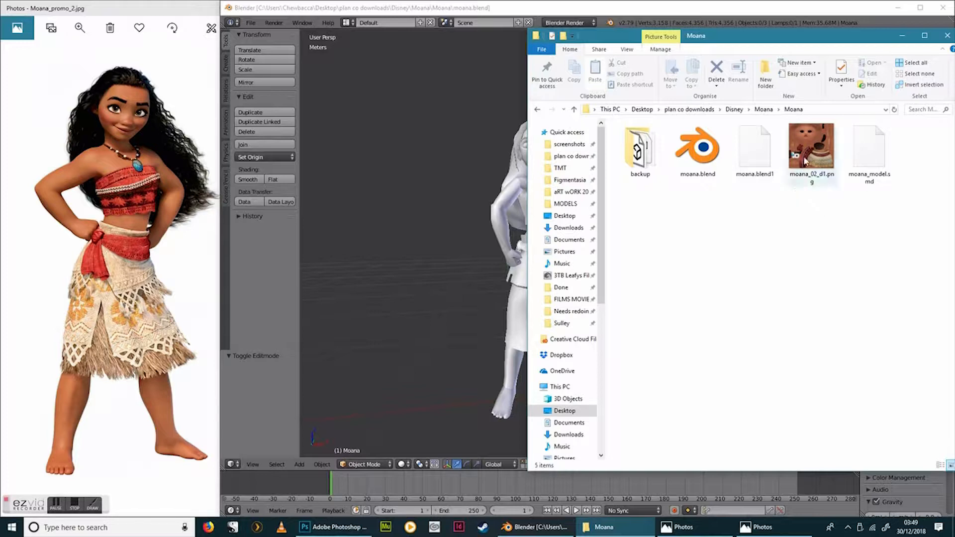
click(810, 150)
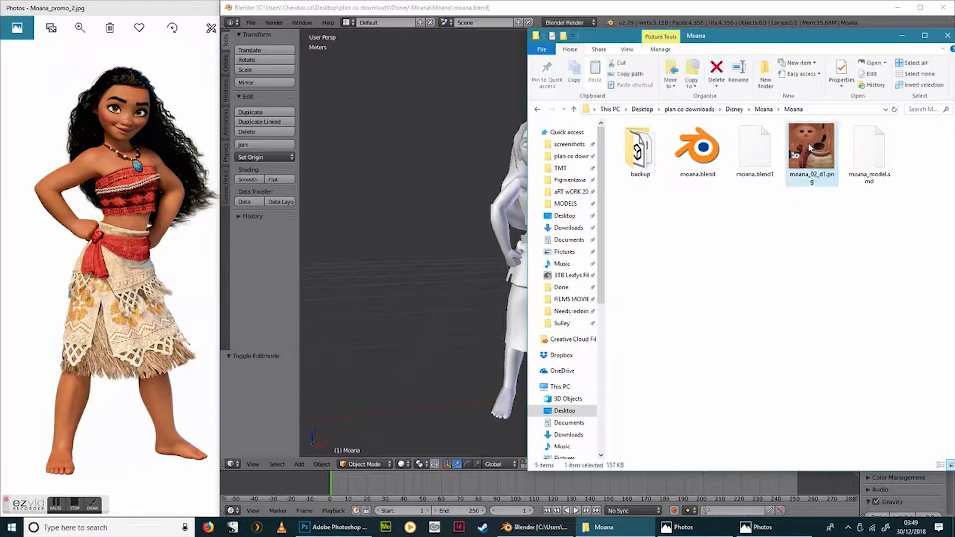
- Load moana_02_d1.png, duplicate Layer 1 twice, hide the middle copy and desaturate the top copy
click(305, 527)
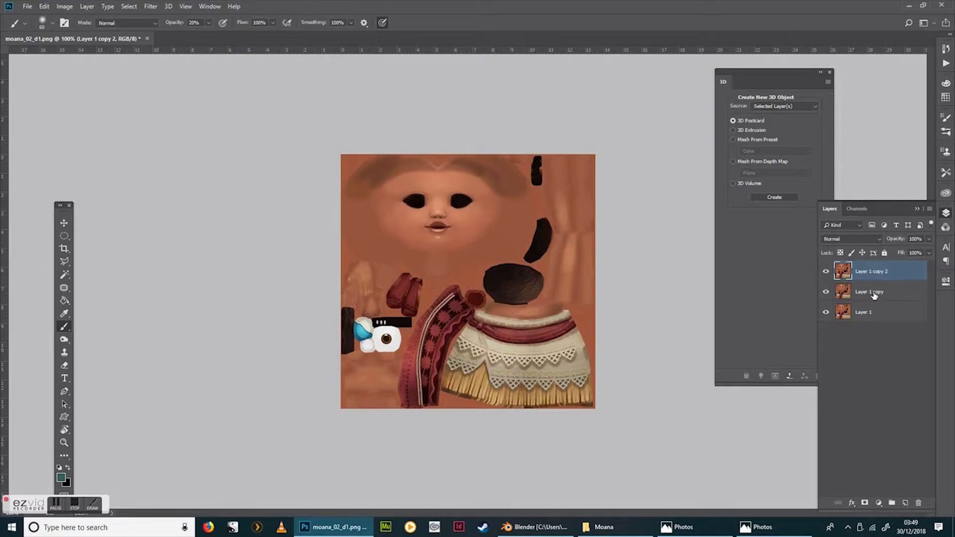
click(869, 291)
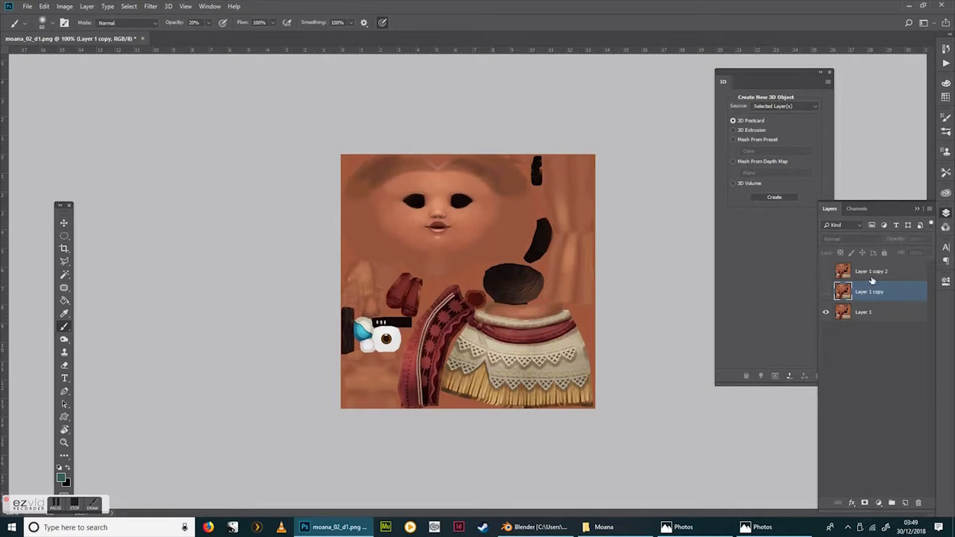
click(872, 271)
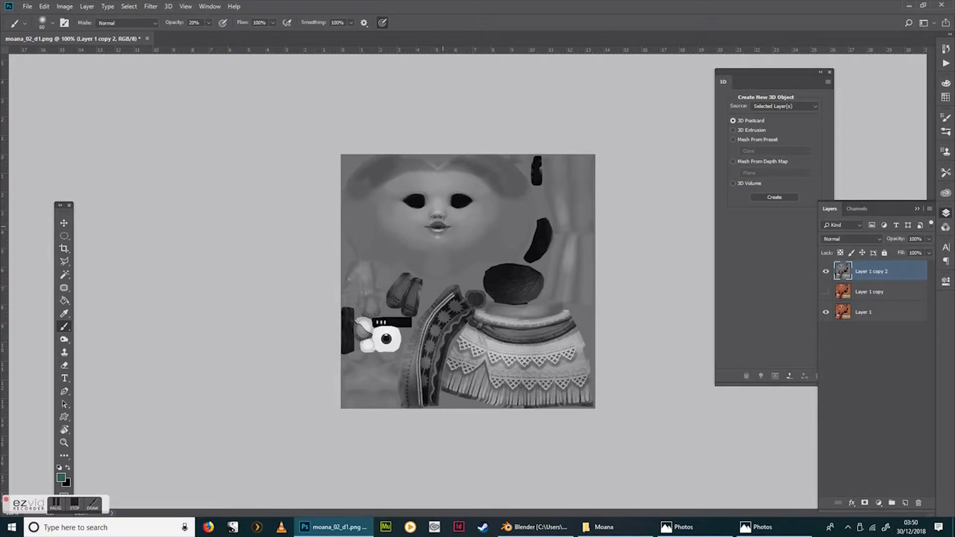
- Lasso the lips and lift their black output level to 118 in Levels, then deselect
click(433, 229)
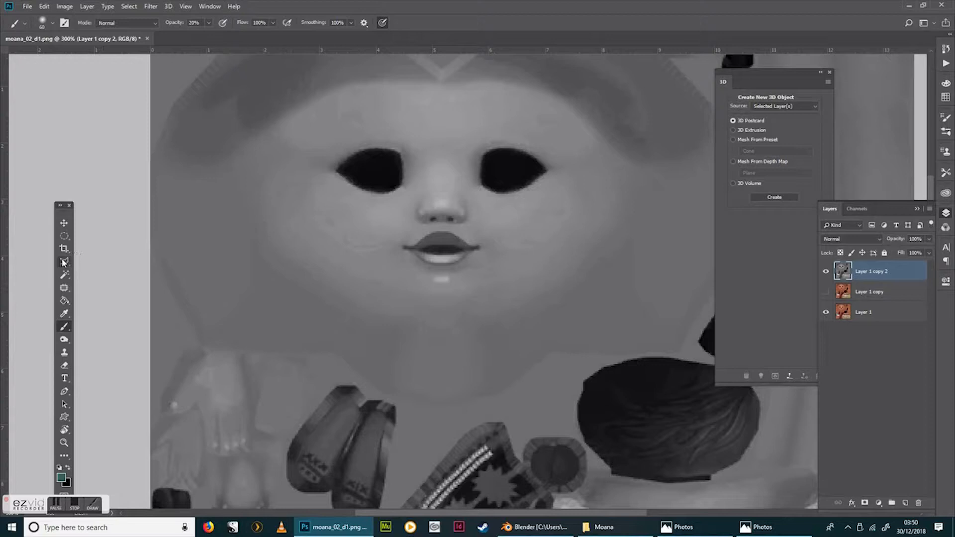
click(64, 262)
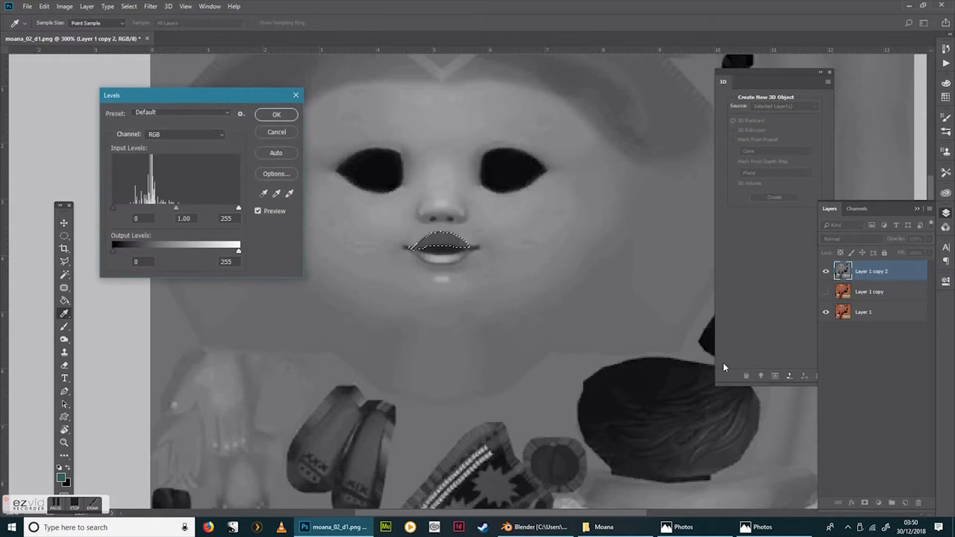
mouse_move(164, 236)
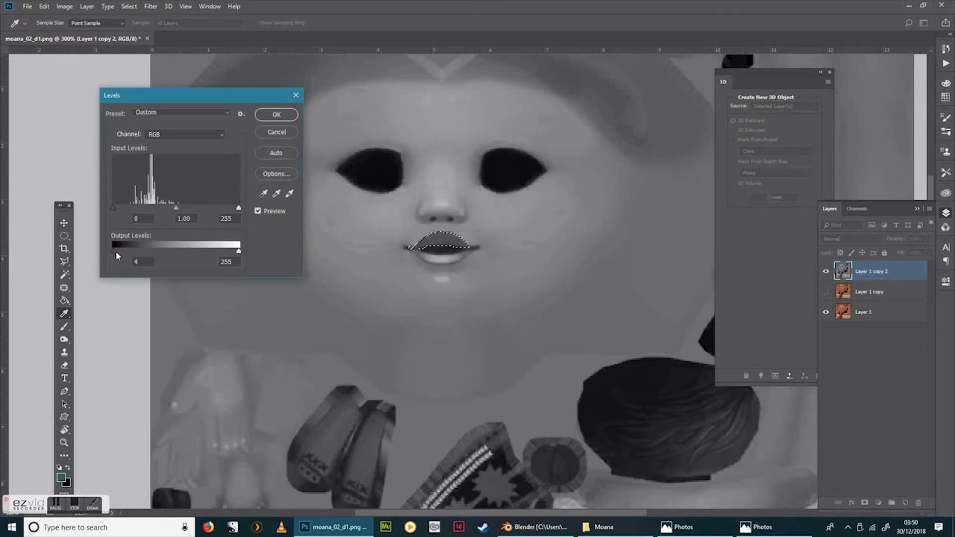
drag(112, 250, 141, 250)
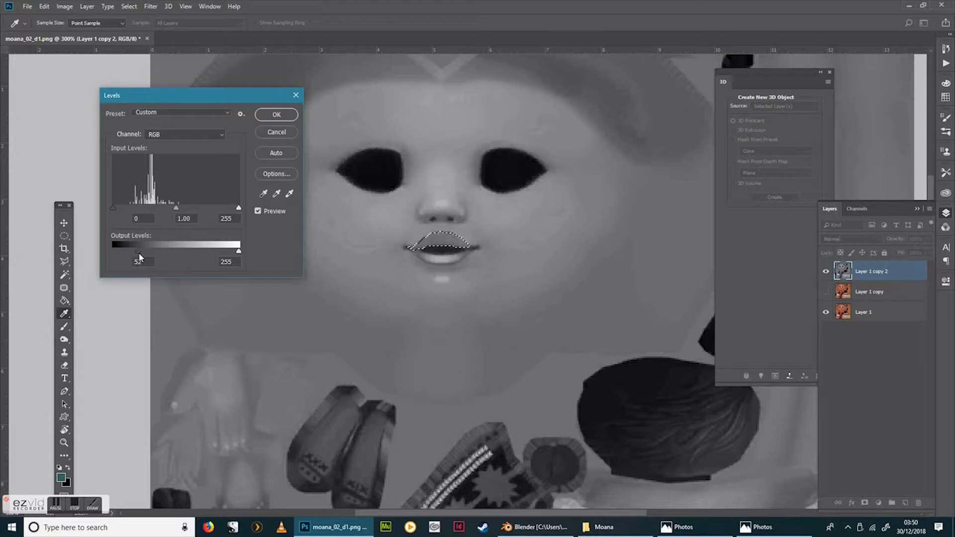
drag(114, 250, 129, 250)
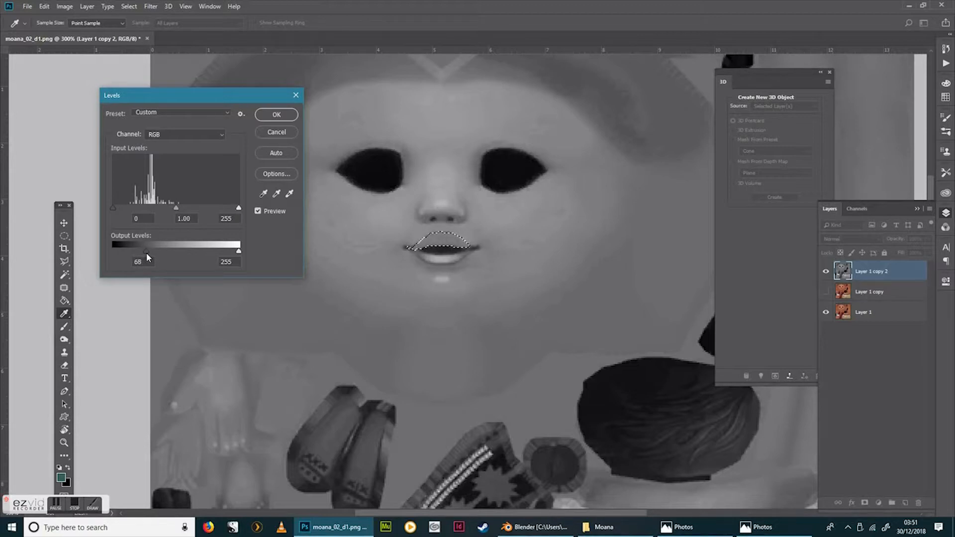
drag(144, 250, 157, 250)
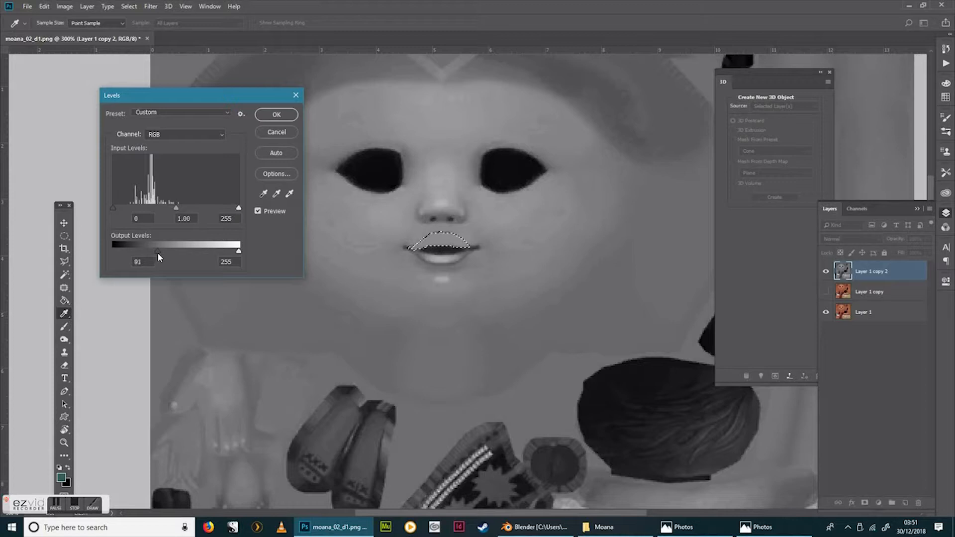
drag(158, 250, 173, 251)
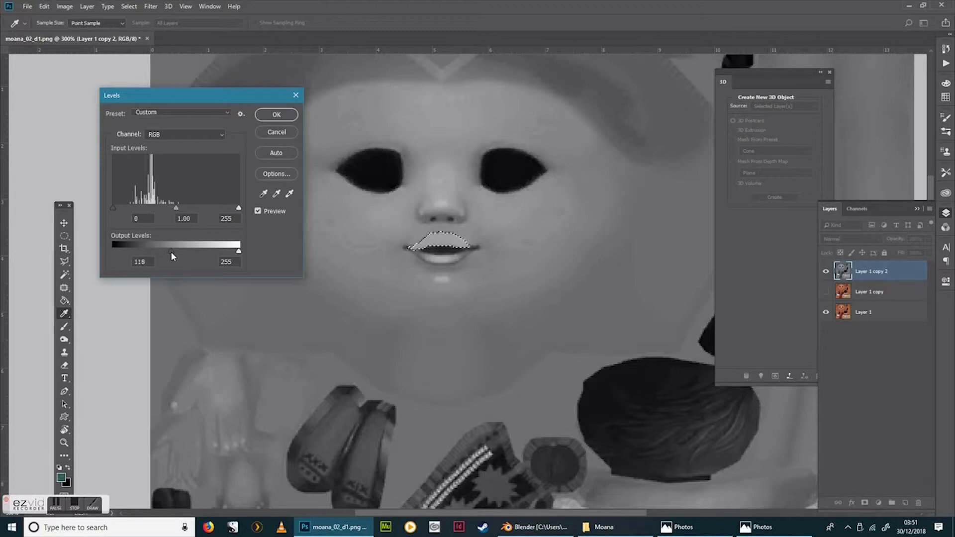
click(276, 115)
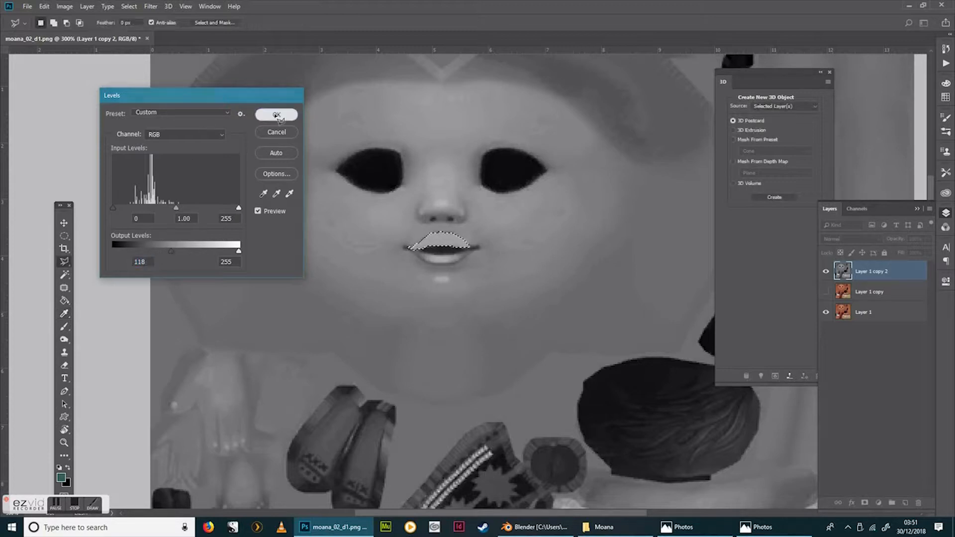
click(275, 115)
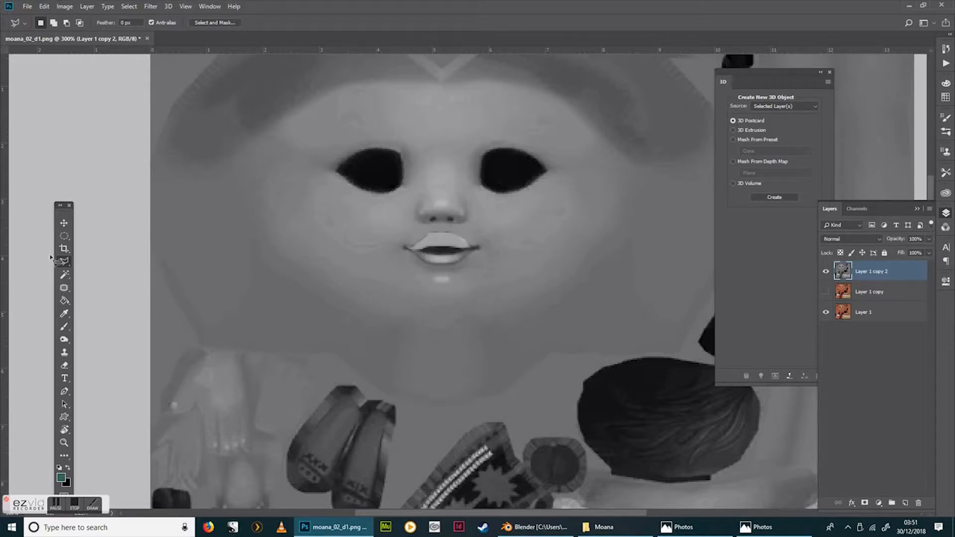
- Create Layer 2 with a mid-grey fill over the eyes, then add empty Layer 3 above it
click(63, 222)
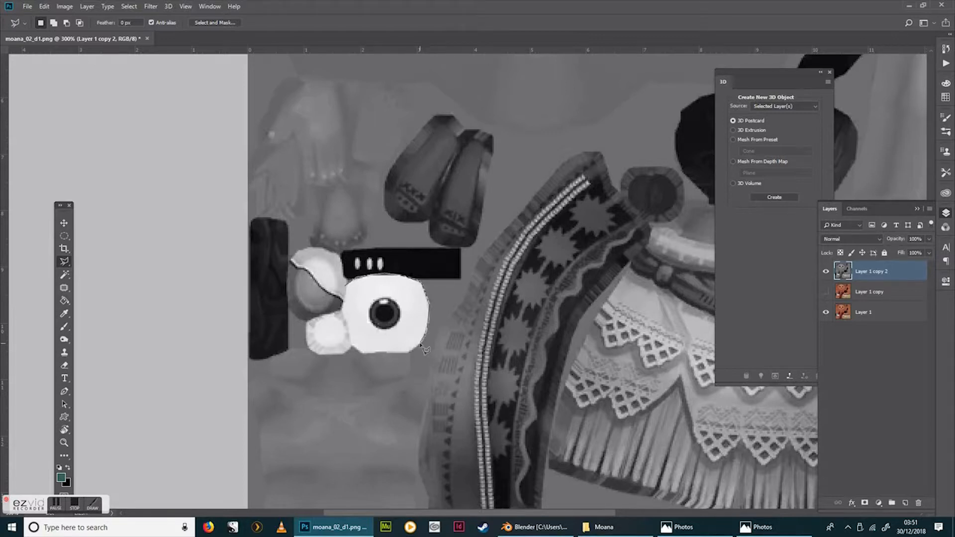
mouse_move(399, 359)
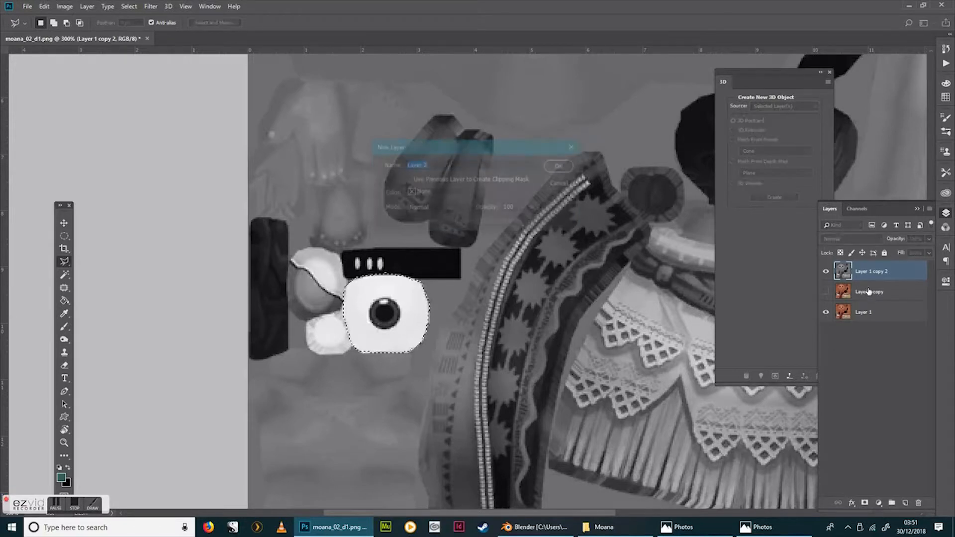
click(557, 167)
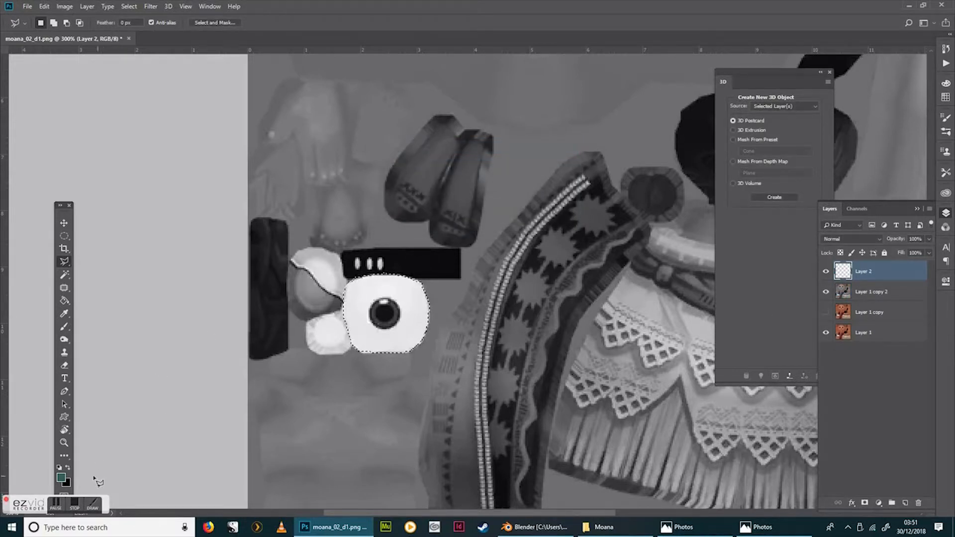
click(61, 476)
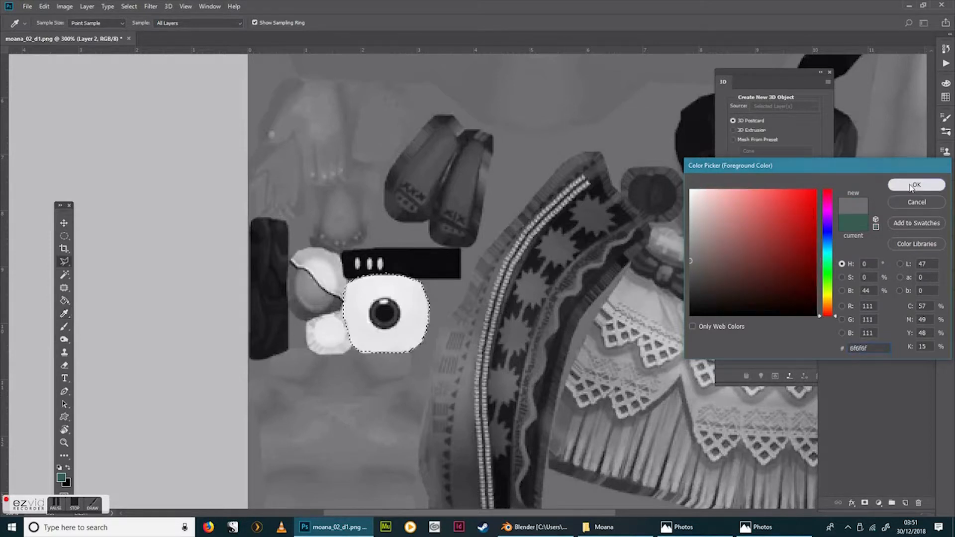
click(916, 186)
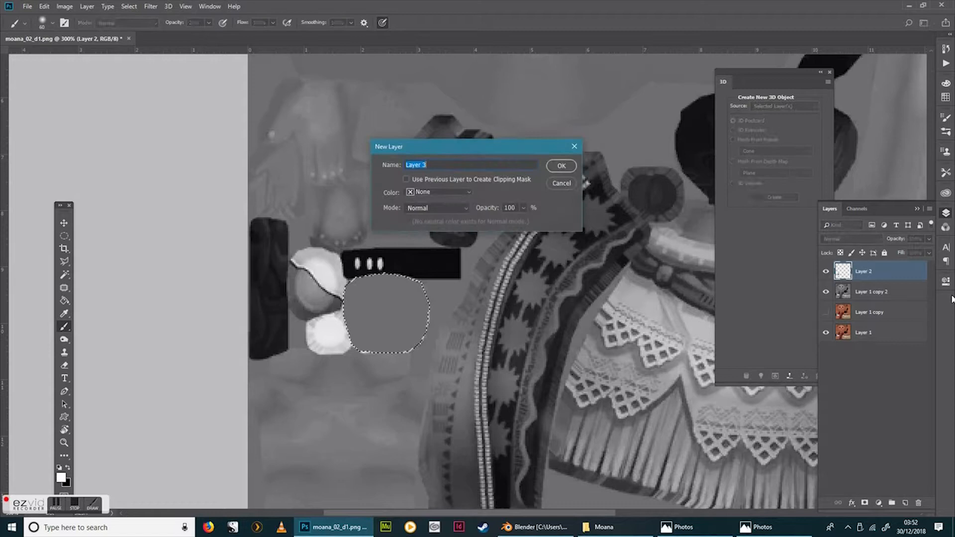
click(560, 166)
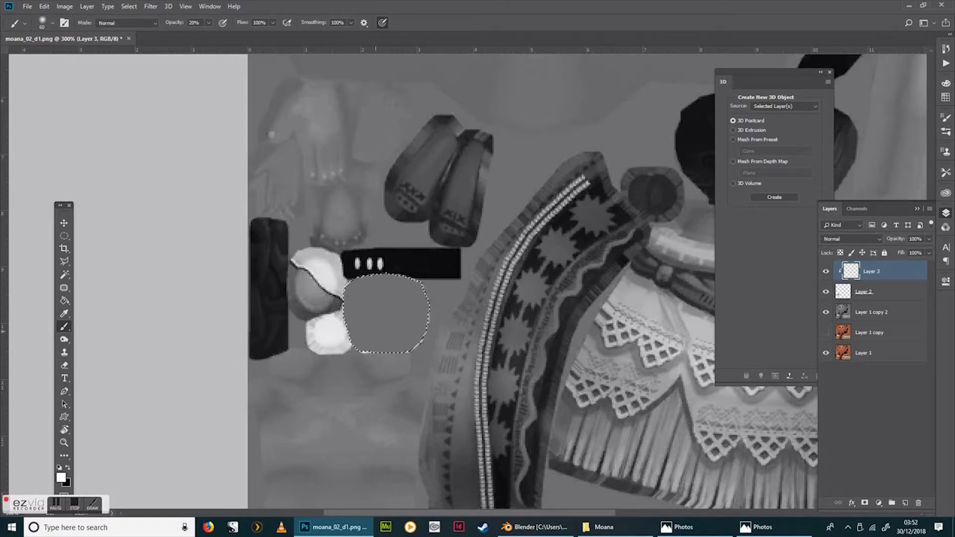
- Merge the greyscale layers into Layer 3 and apply Levels with input levels about 9 and 207
click(384, 314)
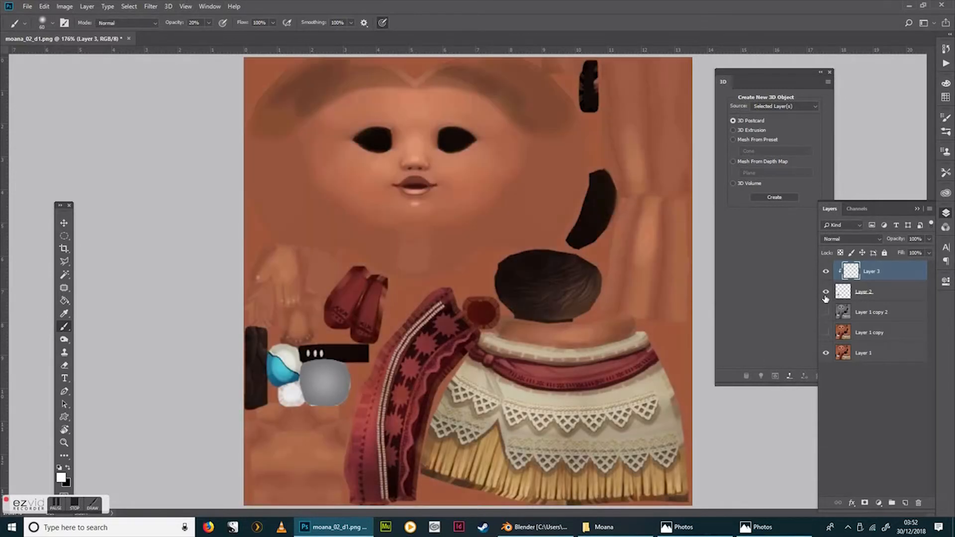
mouse_move(826, 291)
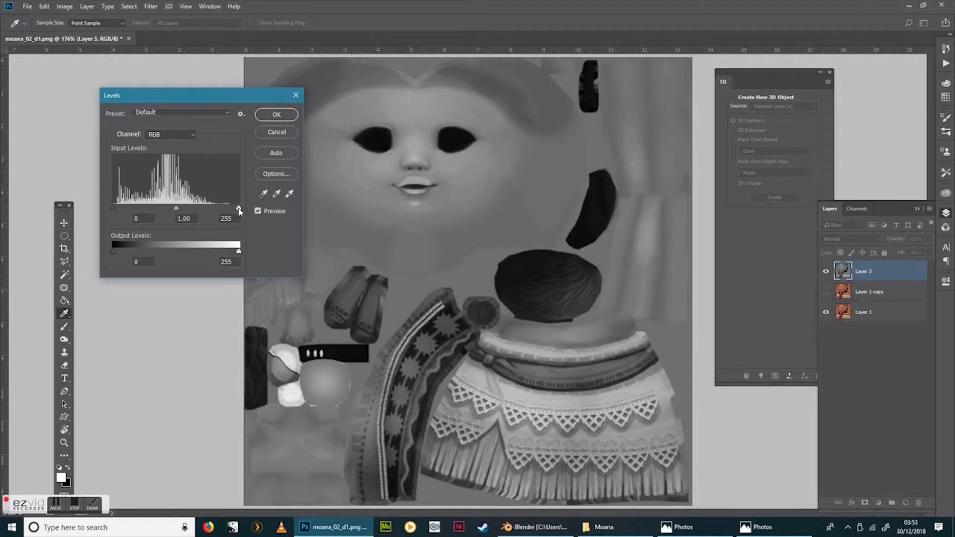
drag(240, 208, 216, 208)
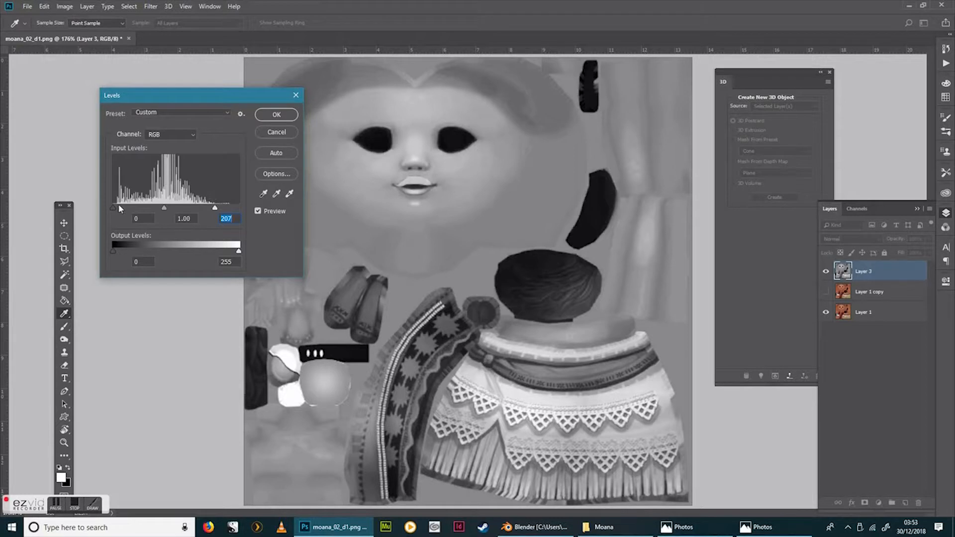
drag(113, 208, 117, 208)
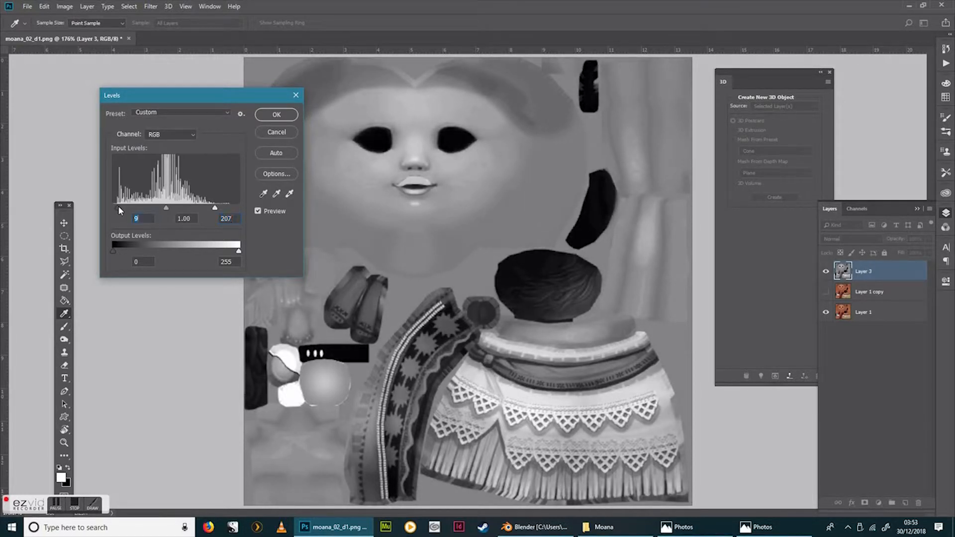
click(275, 115)
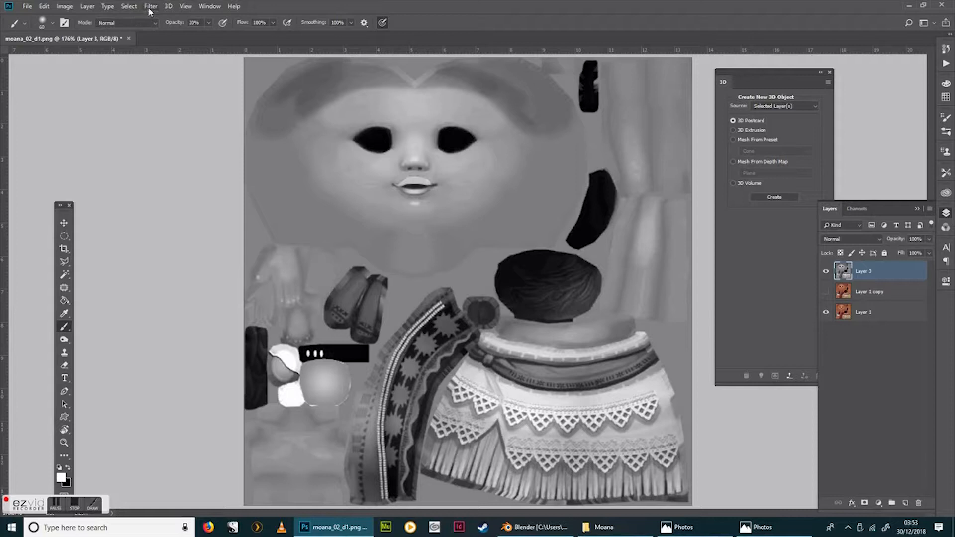
- Start Generate Normal Map from Layer 3 and preview it on a cube
click(150, 6)
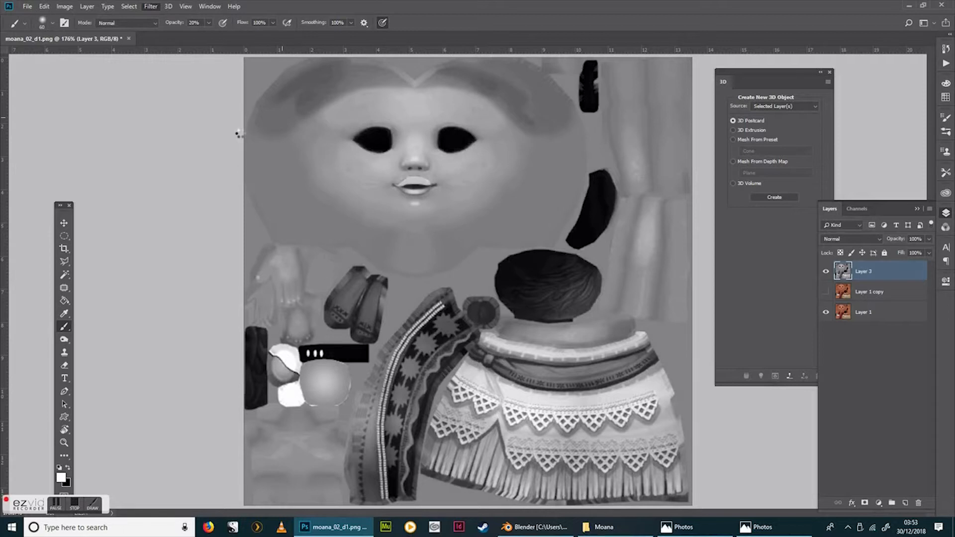
mouse_move(239, 134)
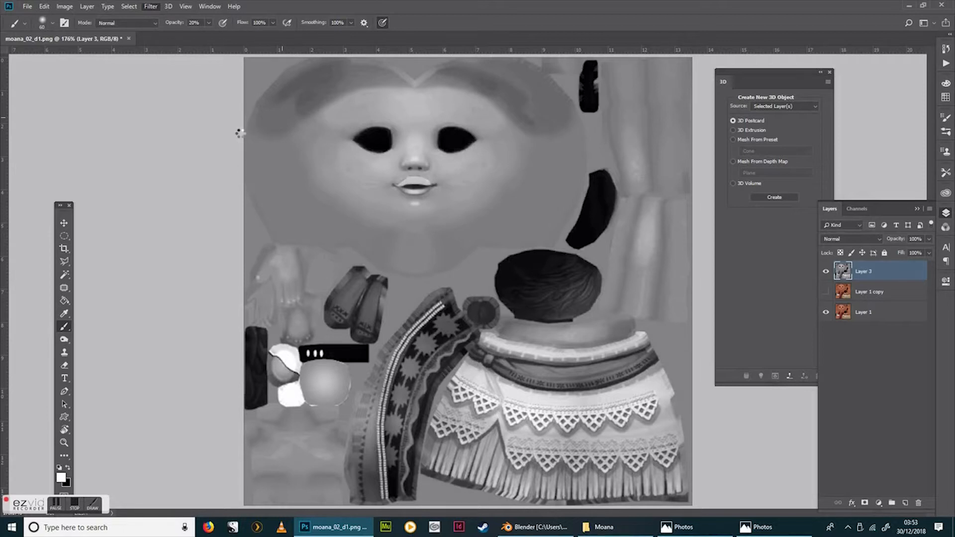
click(774, 197)
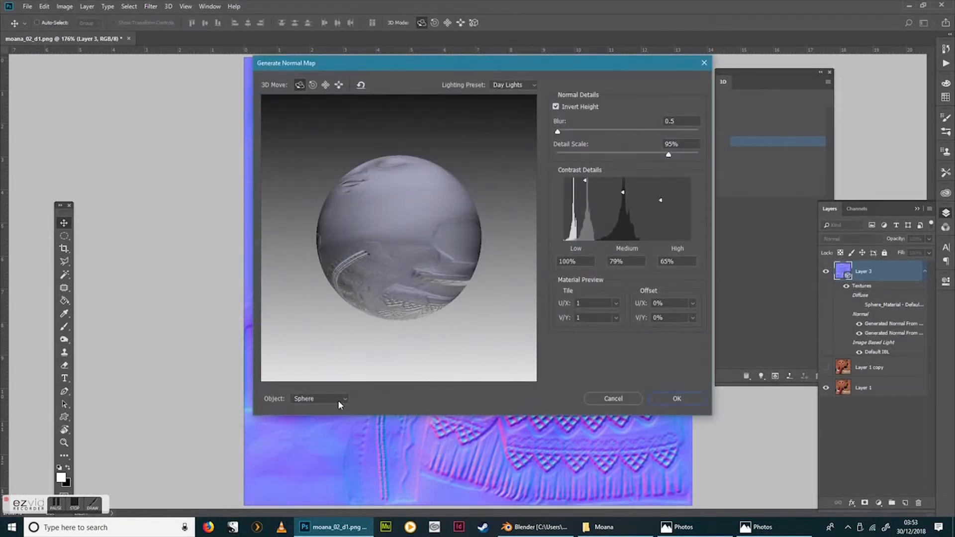
click(318, 398)
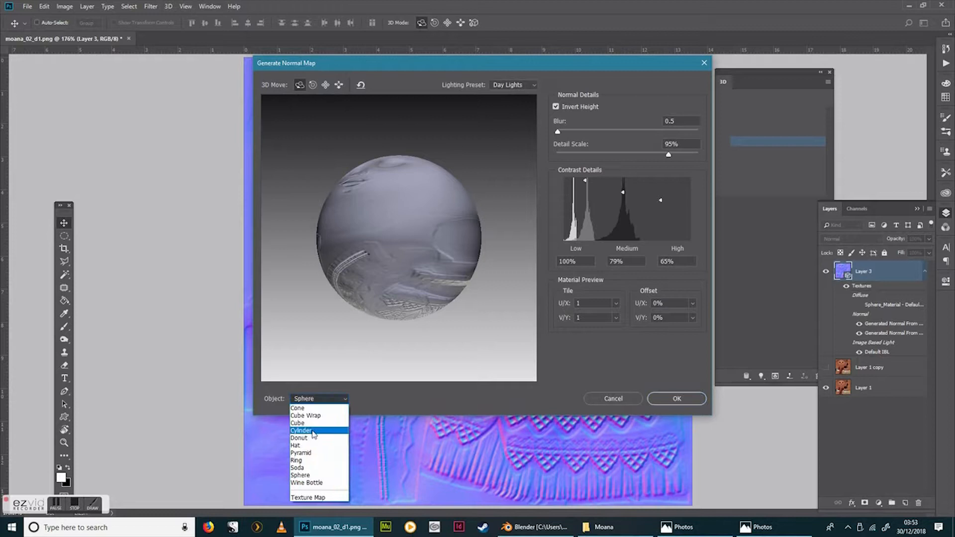
click(298, 422)
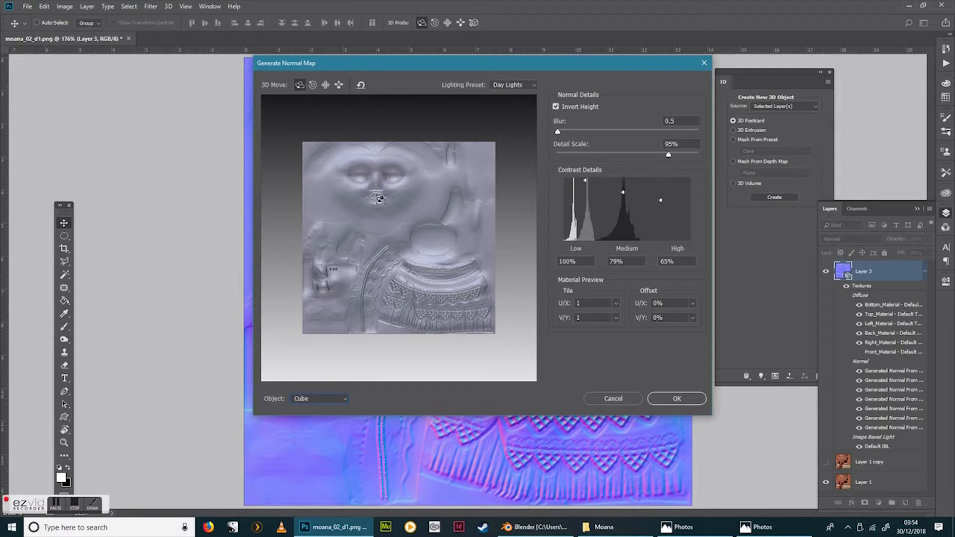
mouse_move(397, 327)
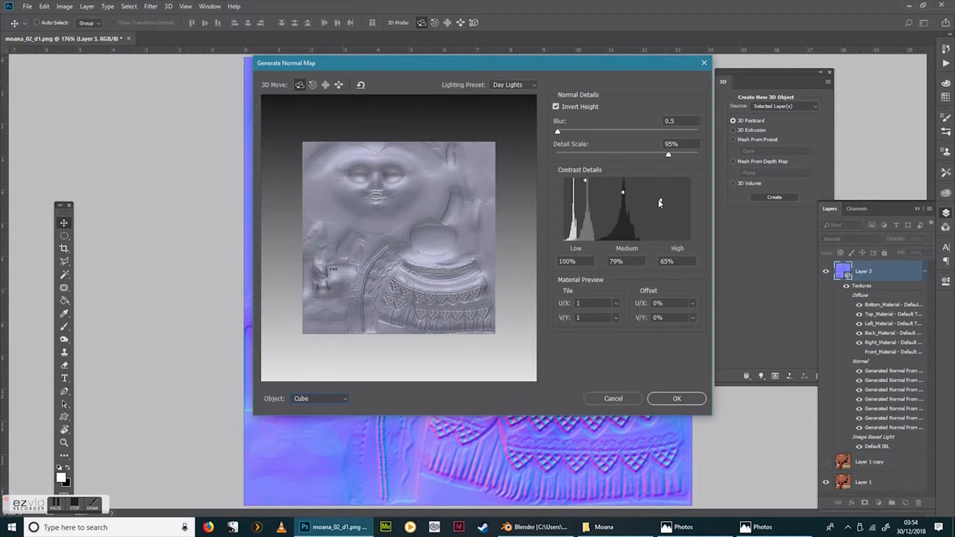
- Set contrast details Medium 72% and High 32% and apply the normal map
drag(660, 203, 657, 232)
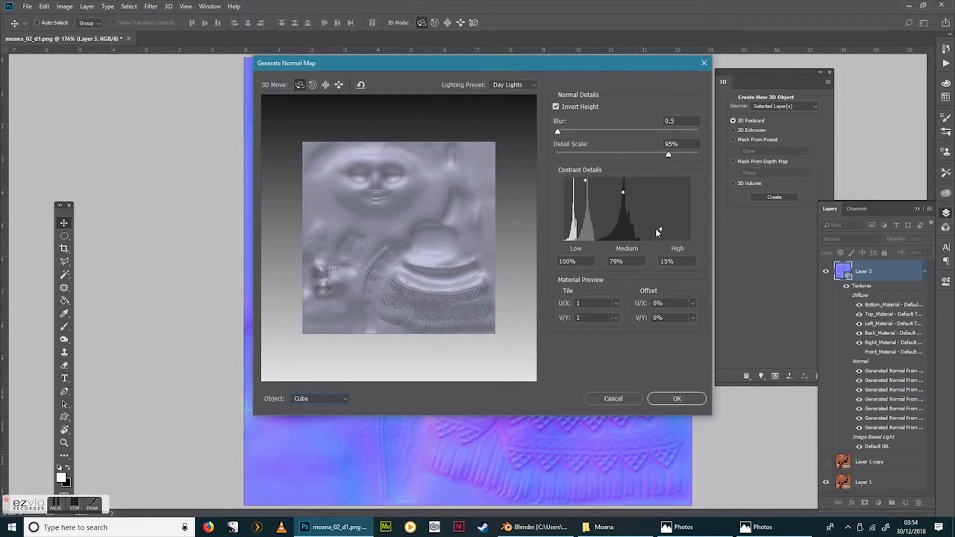
drag(658, 233, 658, 223)
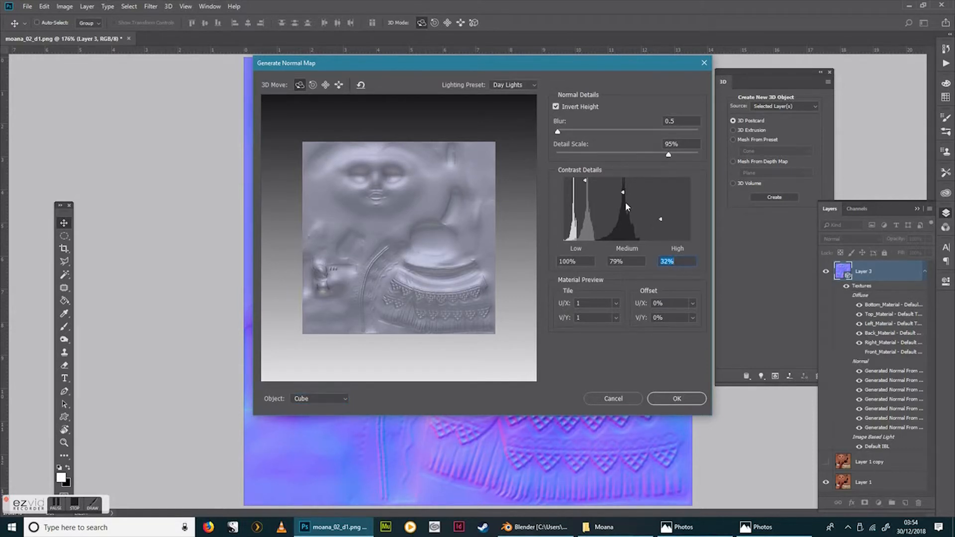
drag(623, 192, 622, 205)
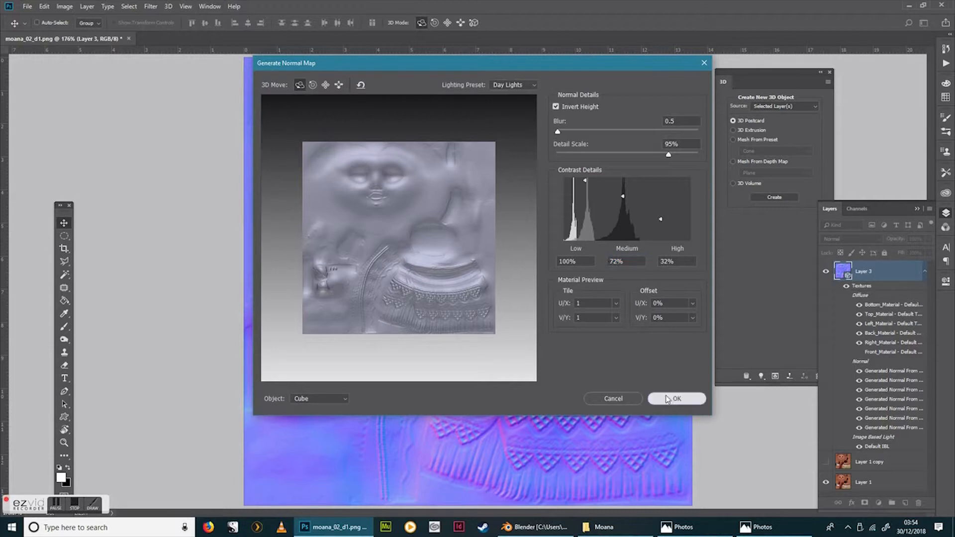
click(675, 398)
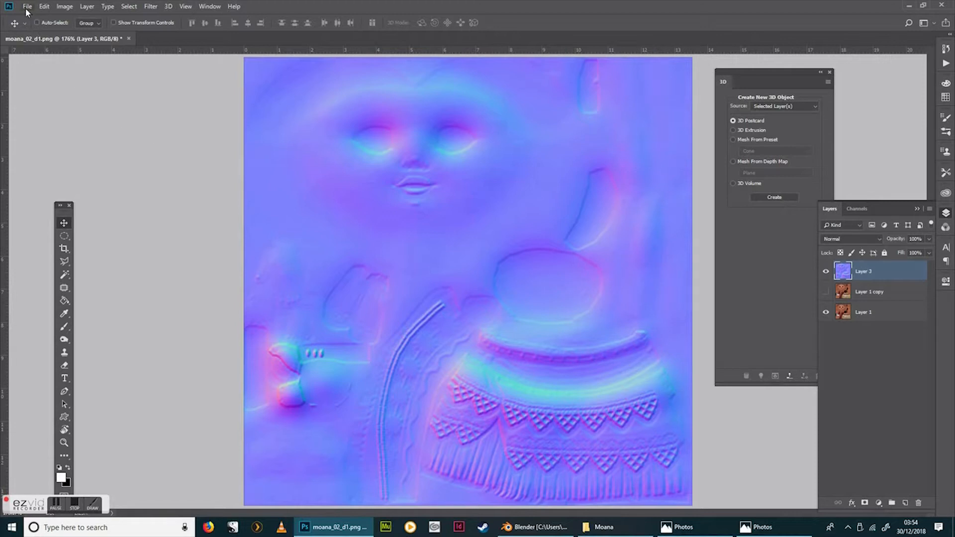
- Start a Save for Web (Legacy) export of the normal map as 512×512 PNG-8
click(27, 6)
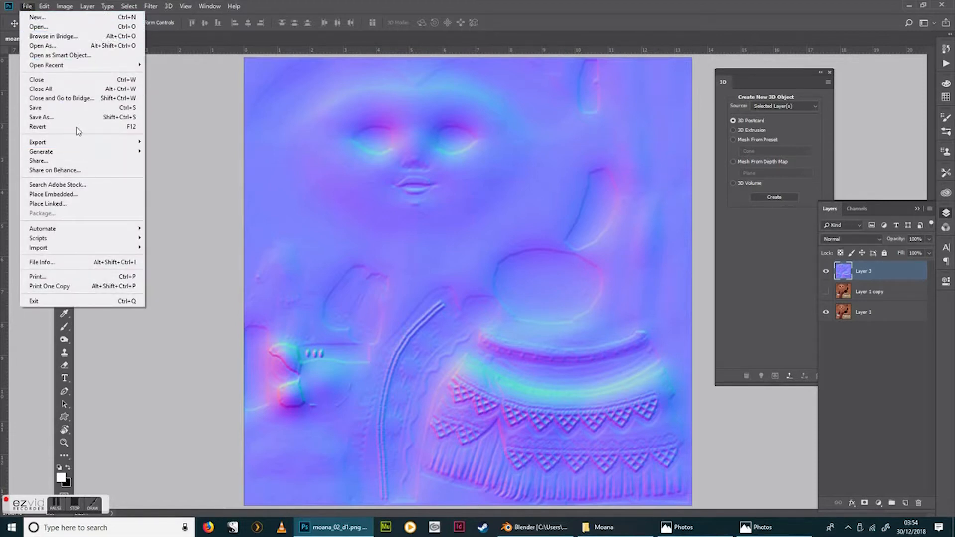
mouse_move(38, 142)
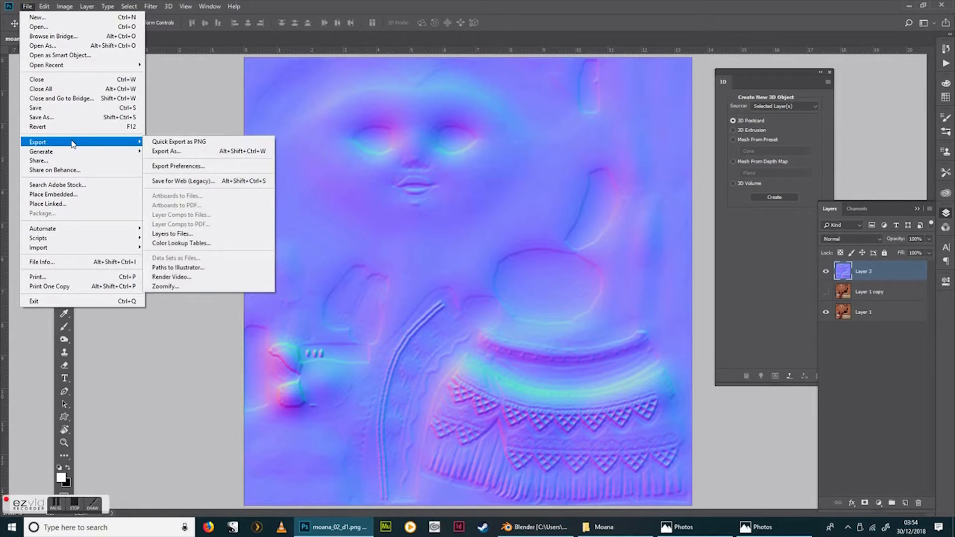
mouse_move(183, 181)
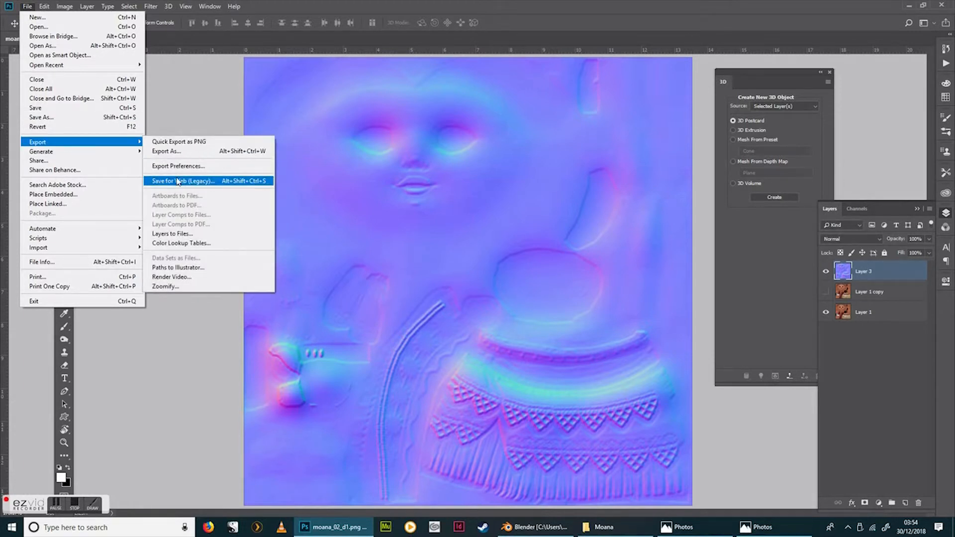
click(182, 181)
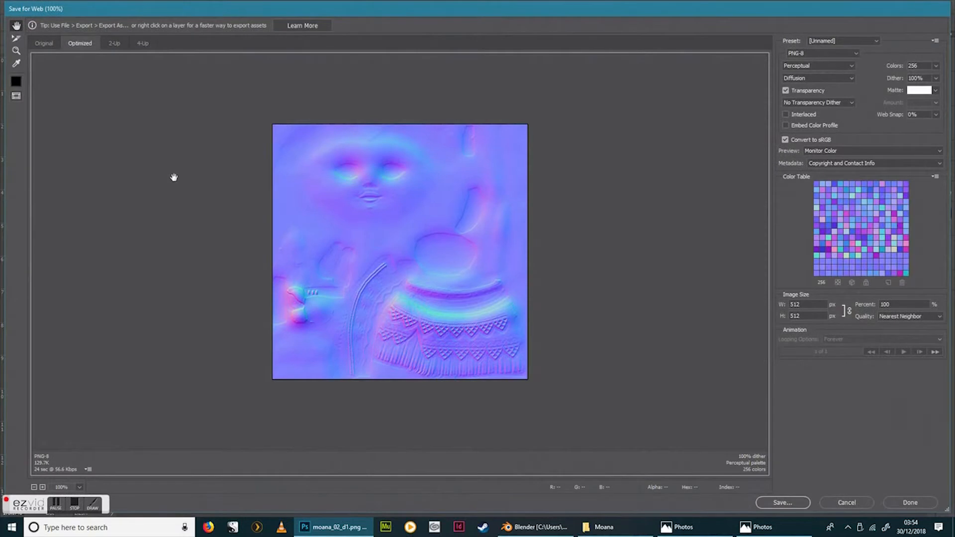
mouse_move(523, 273)
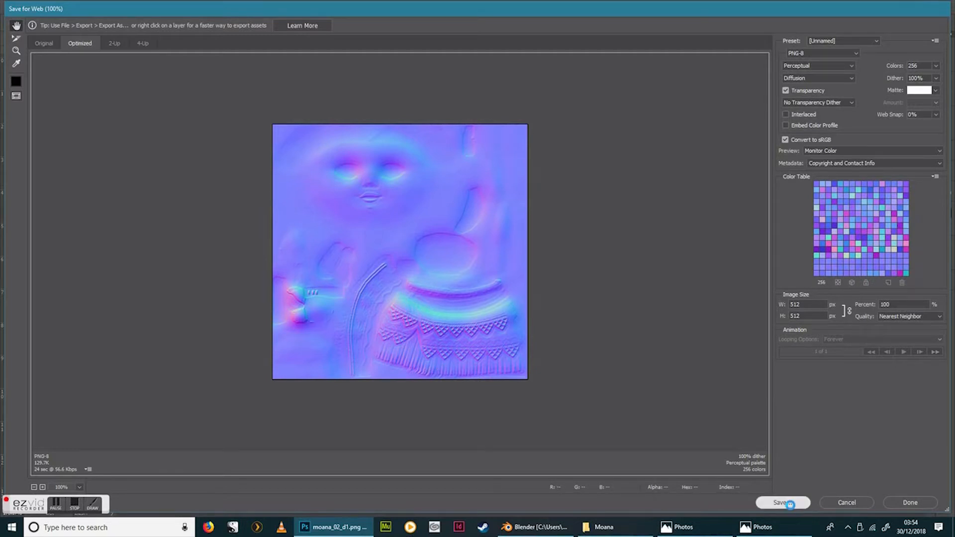
click(782, 502)
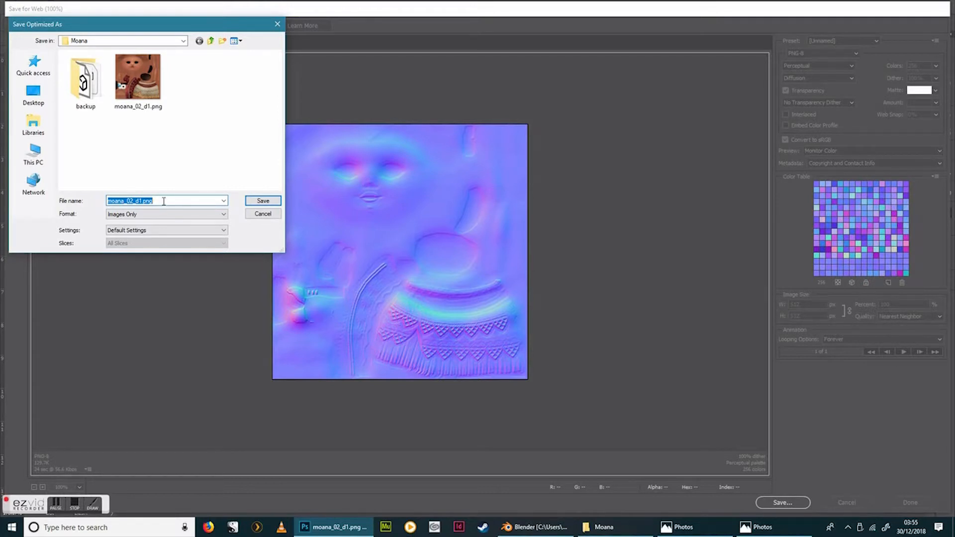
- Save the normal map as material_00_moana_NM in the Moana folder and hide Layer 3
text(material_00_moana_N)
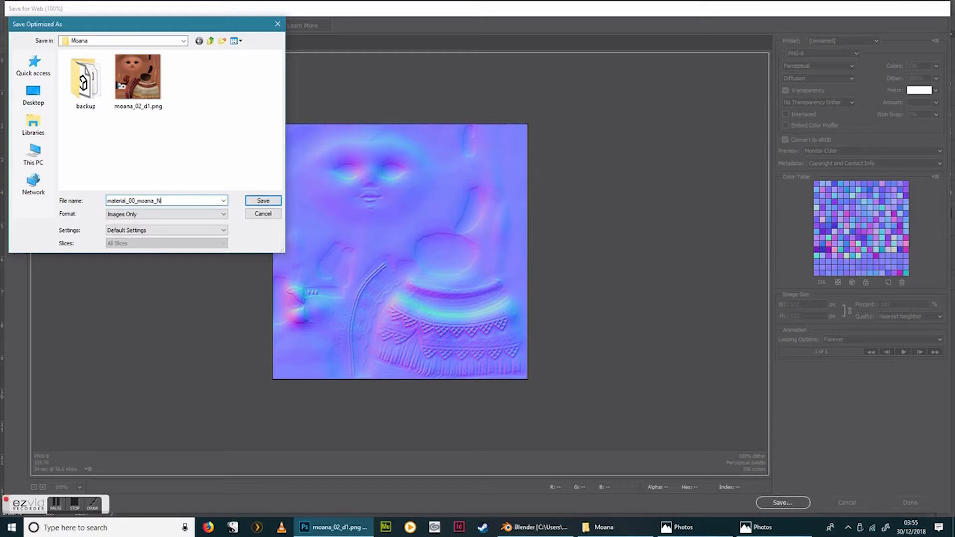
text(M)
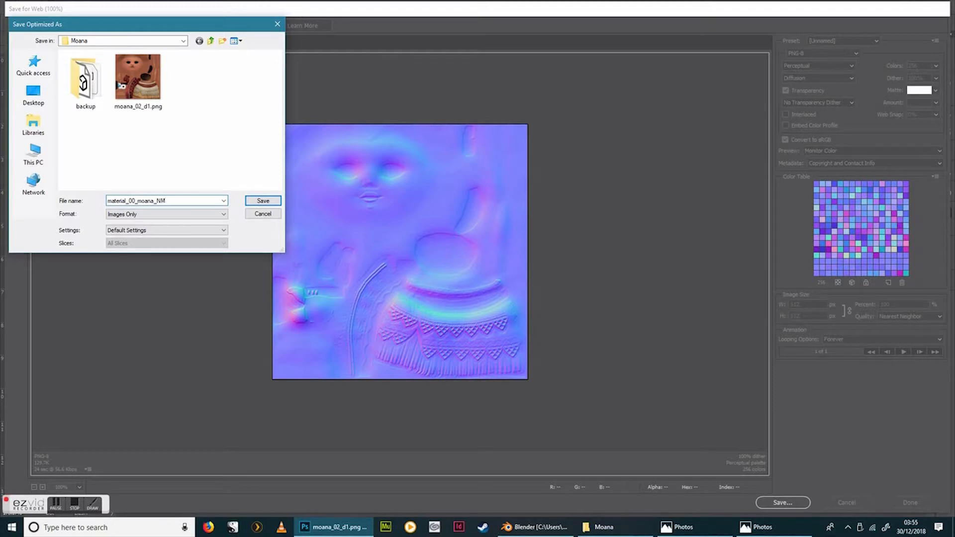
click(262, 201)
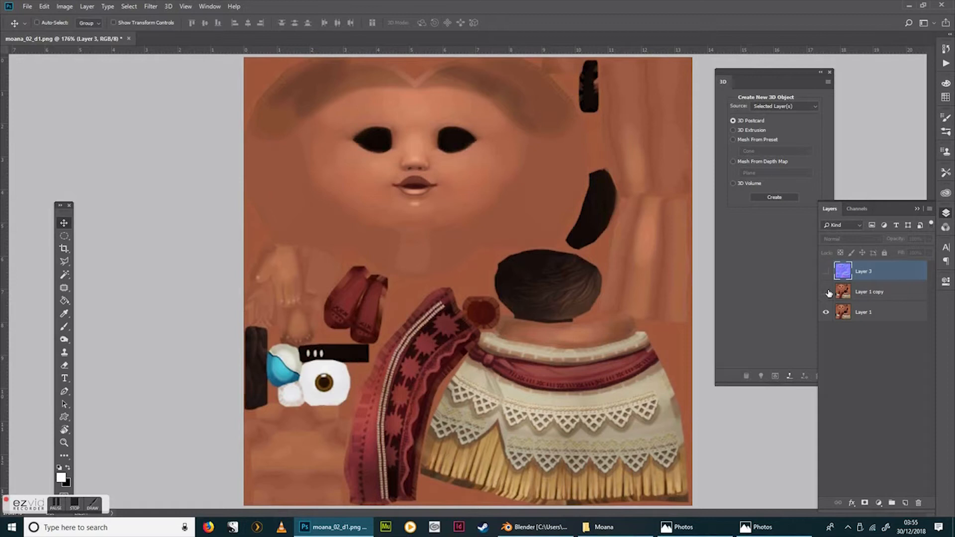
- Show Layer 1 copy, desaturate and invert it, and bring up its Levels adjustment
click(869, 292)
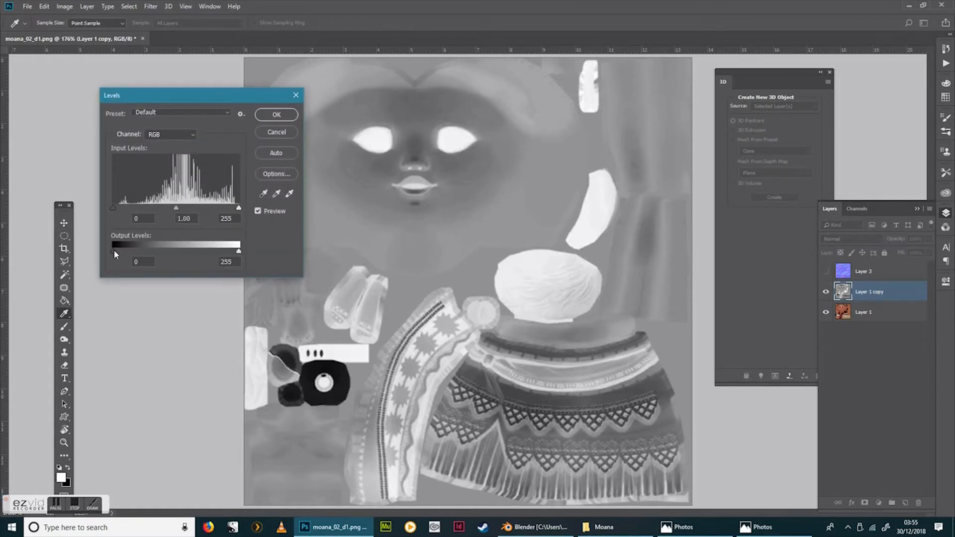
- Raise the Levels output black slider to 178 and apply it to the grey texture layer
drag(111, 251, 115, 250)
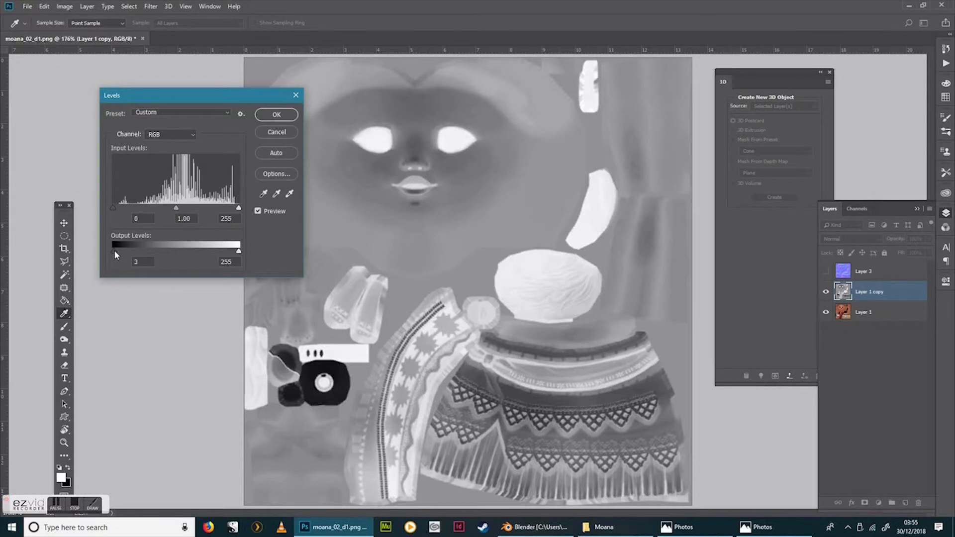
drag(113, 251, 152, 250)
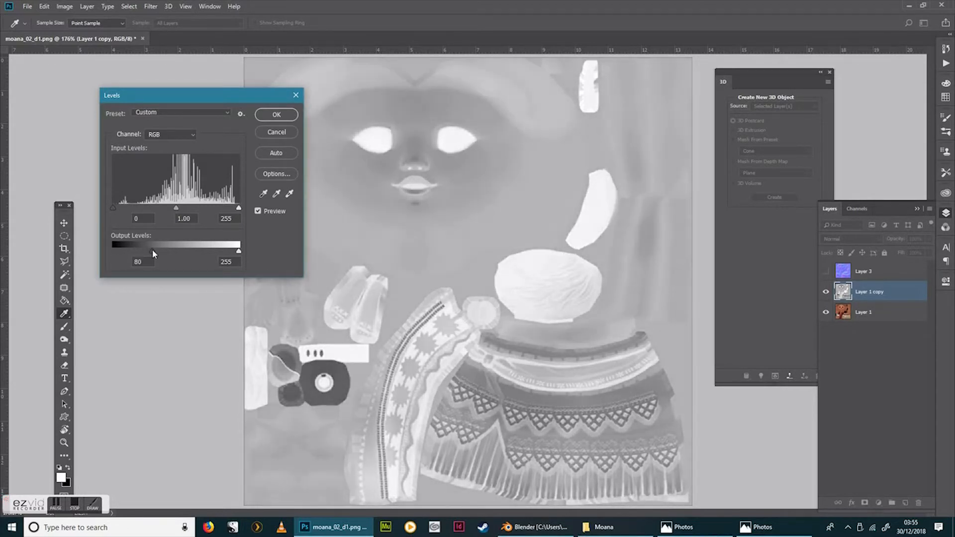
drag(153, 252, 185, 252)
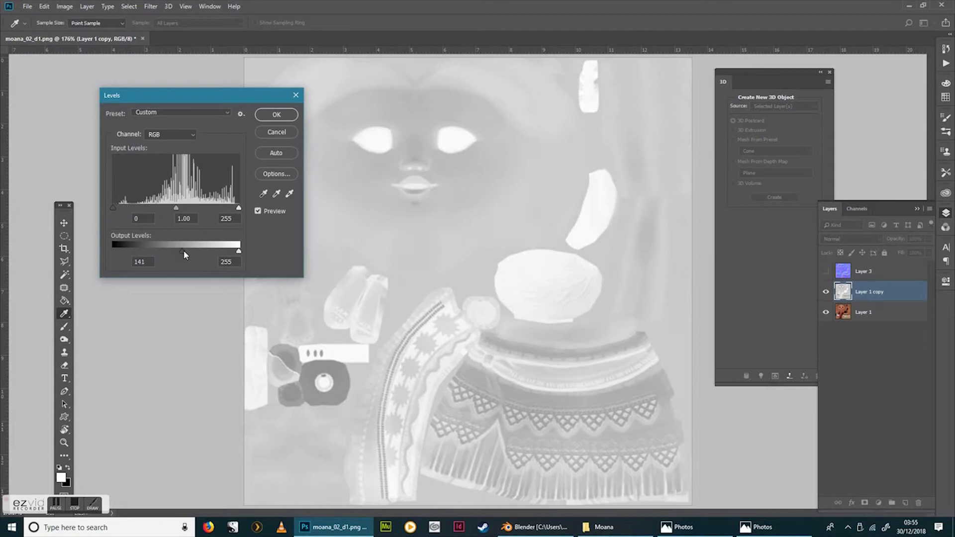
drag(175, 251, 195, 250)
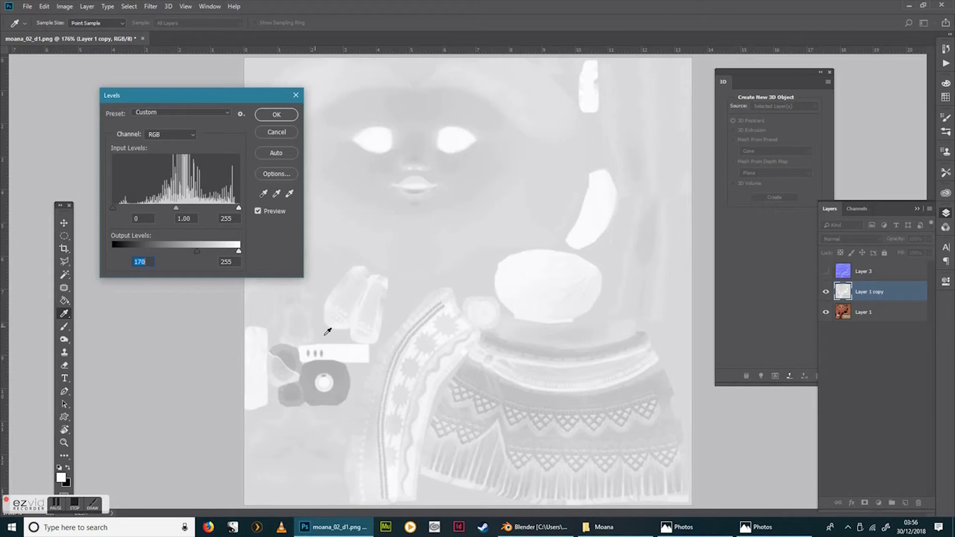
mouse_move(431, 304)
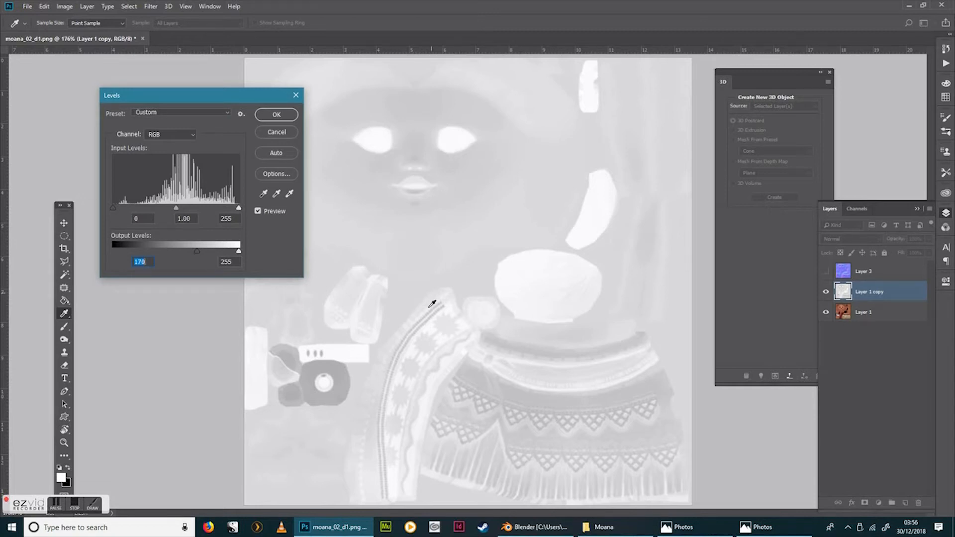
mouse_move(517, 440)
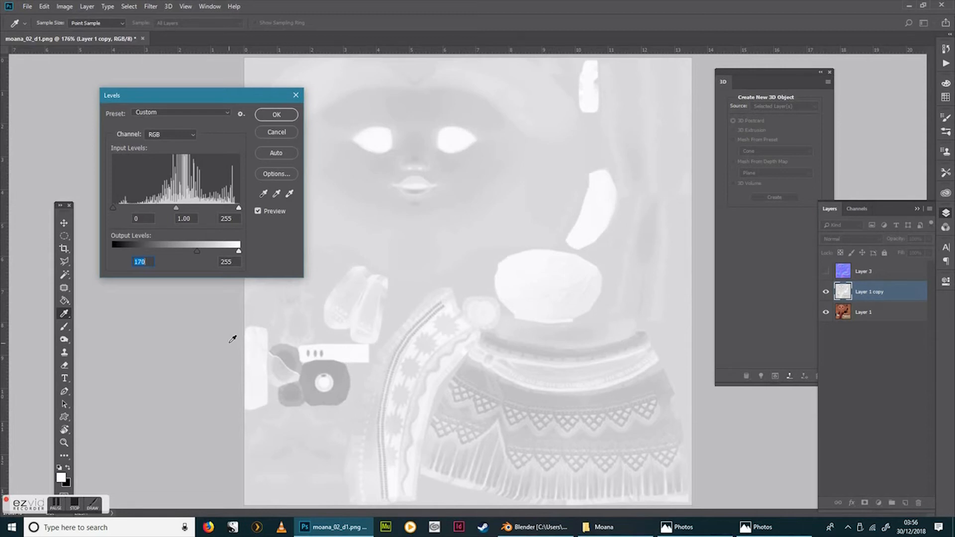
mouse_move(276, 116)
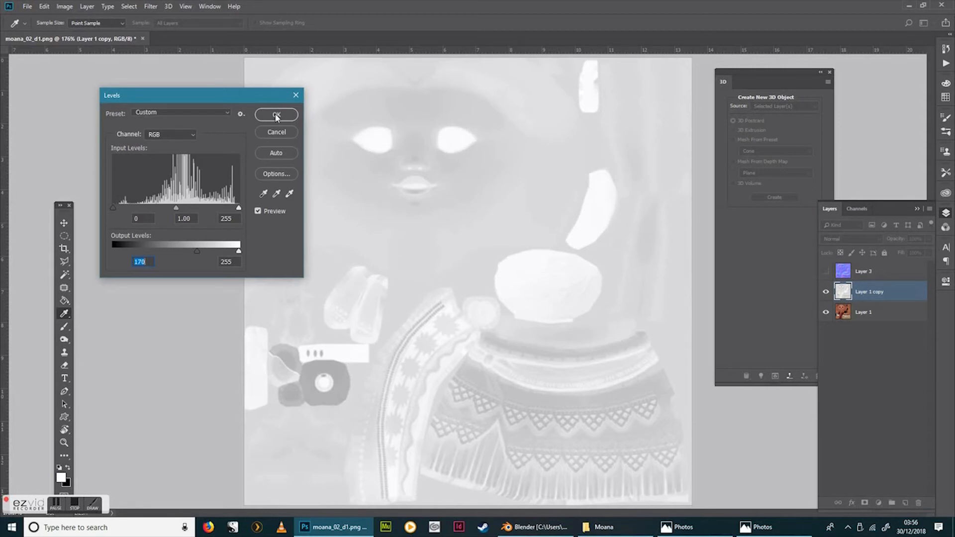
click(275, 115)
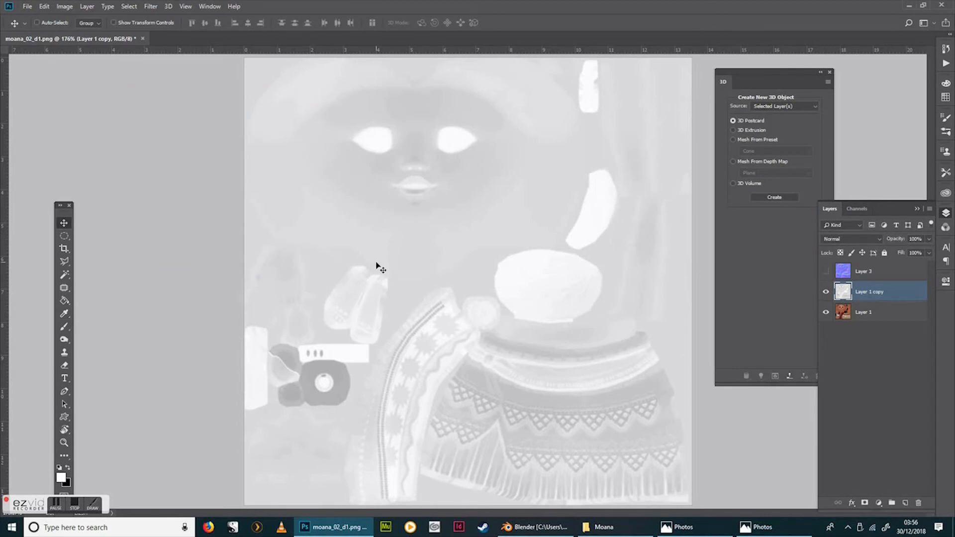
- Start a Save for Web (Legacy) PNG export of the lightened texture
click(28, 6)
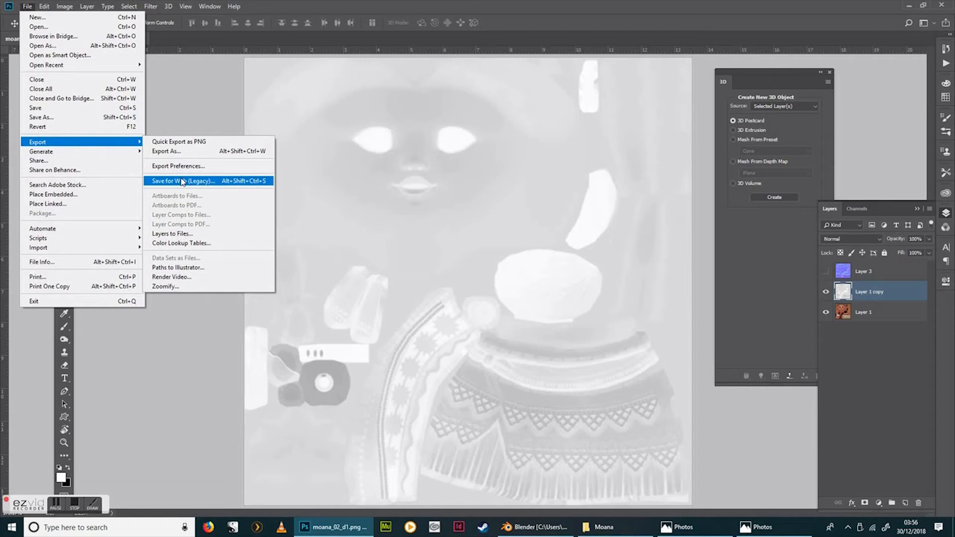
click(182, 181)
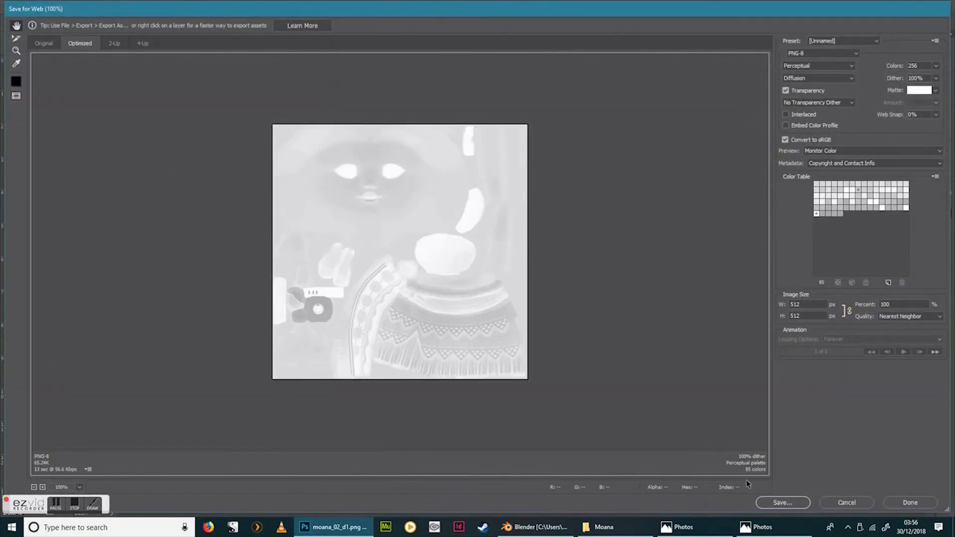
click(782, 502)
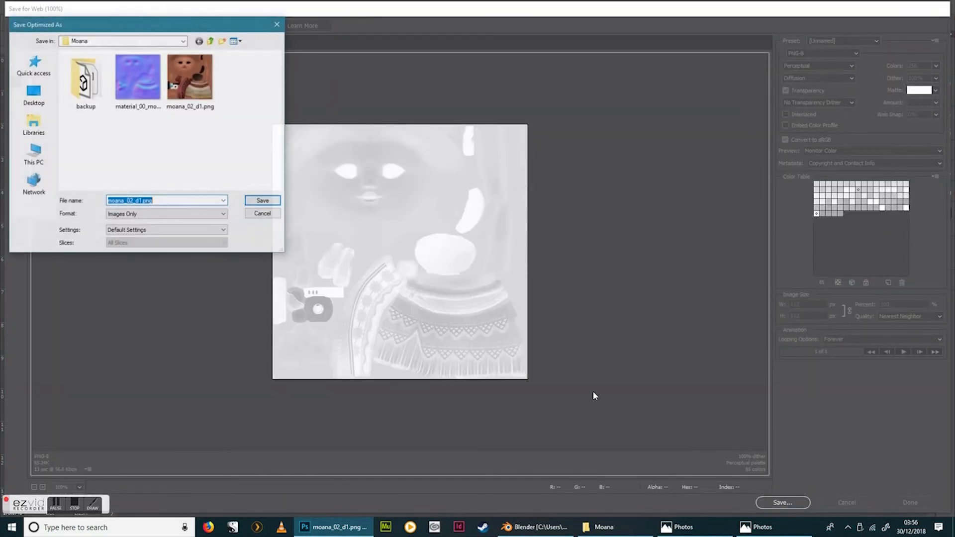
- Save it as material_00_moana_RN.png in the Moana folder
click(137, 77)
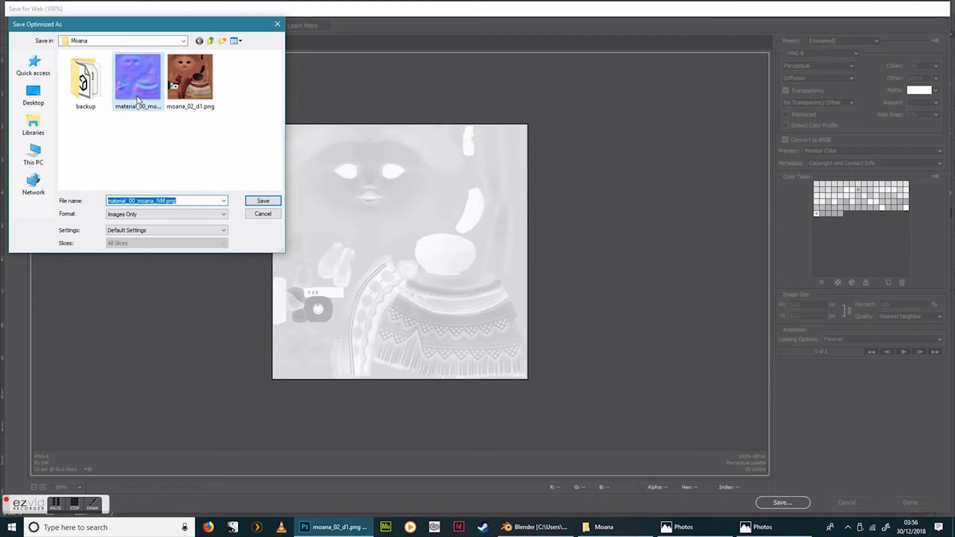
click(137, 77)
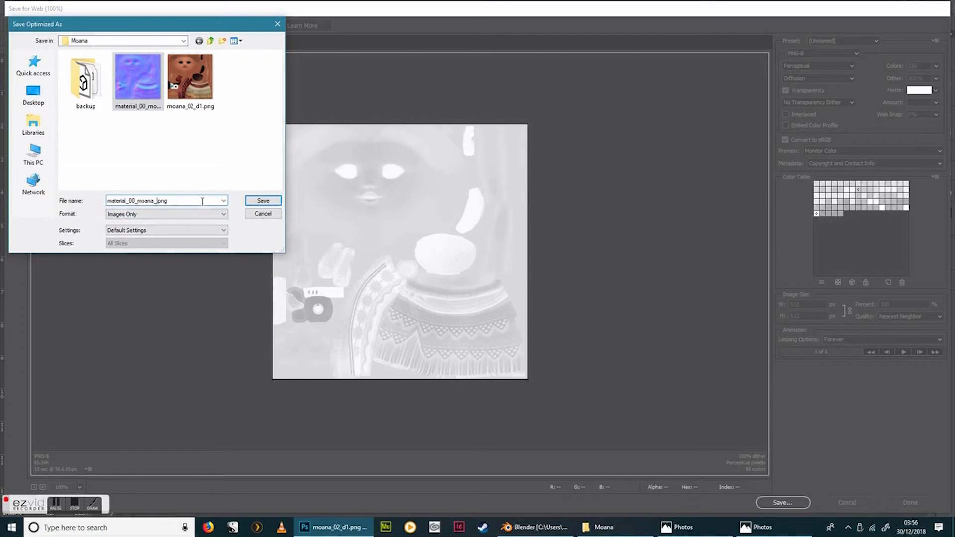
text(RN)
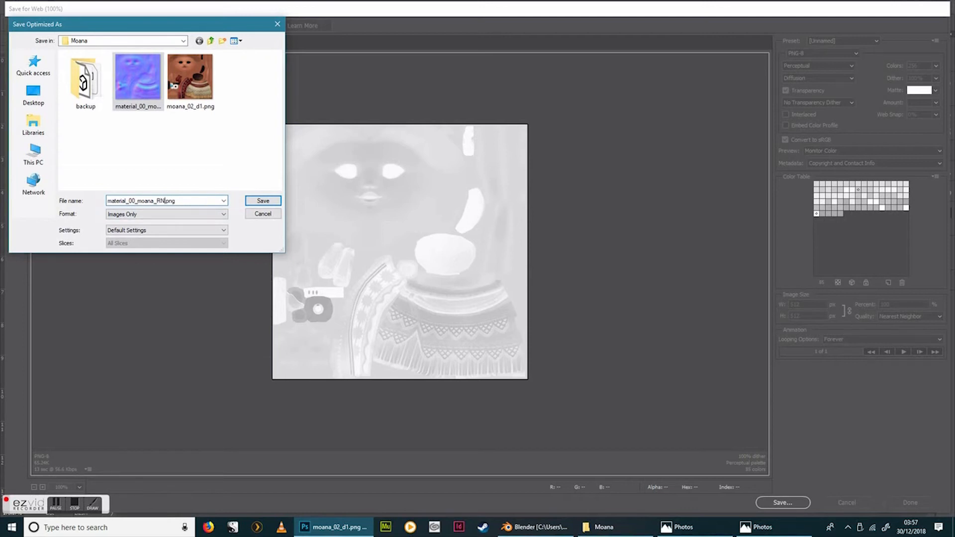
click(263, 201)
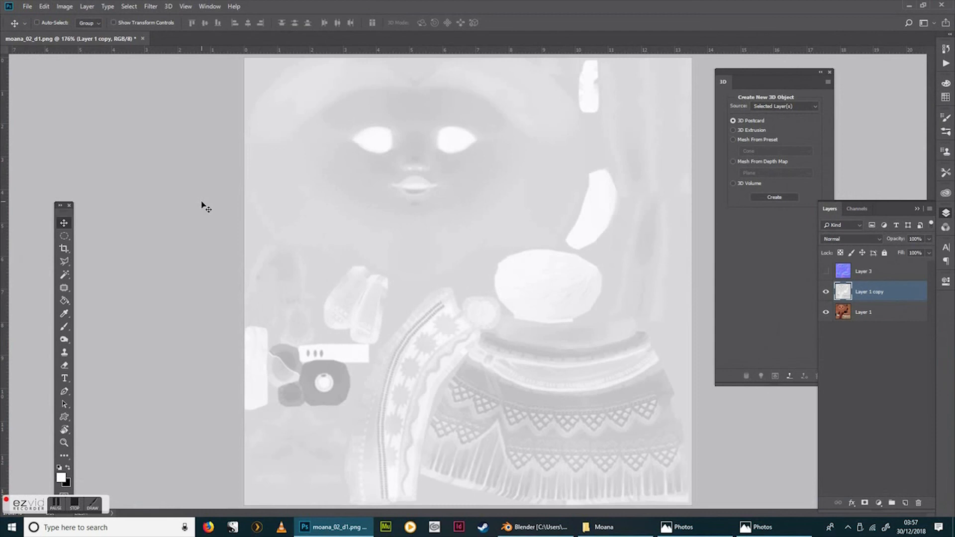
mouse_move(757, 5)
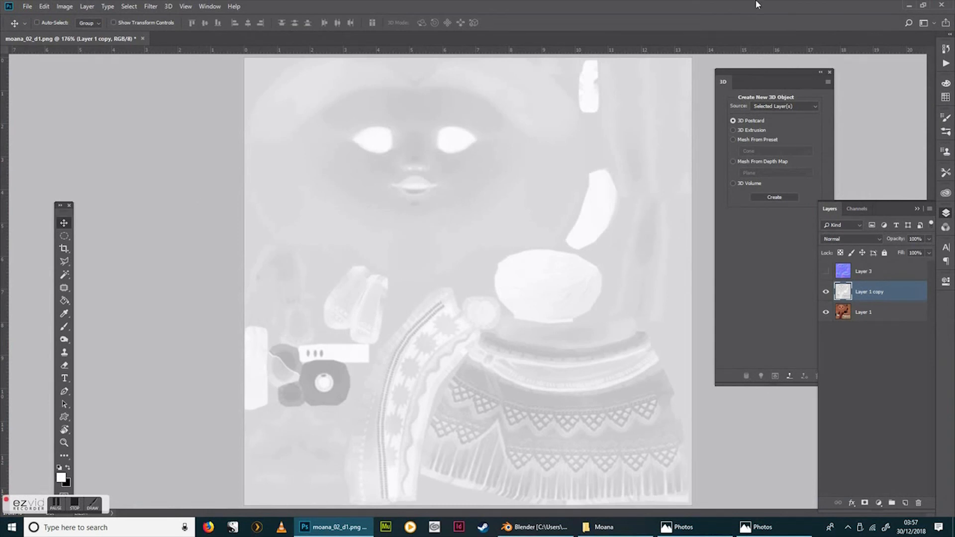
mouse_move(941, 7)
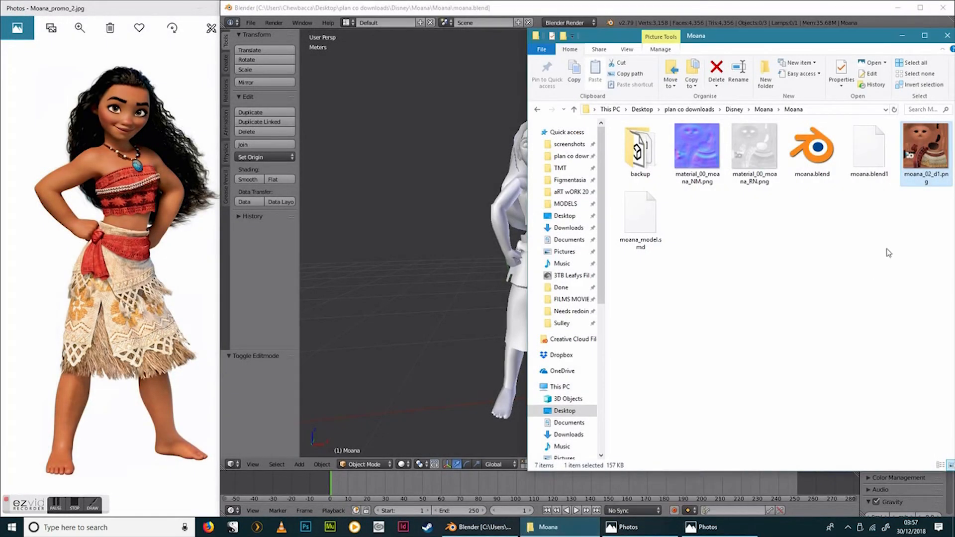
mouse_move(867, 114)
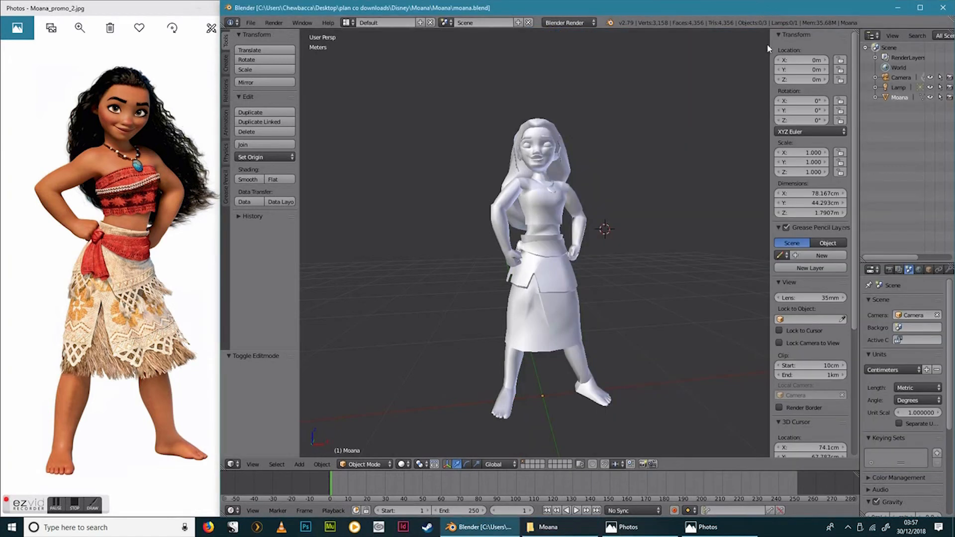
mouse_move(857, 158)
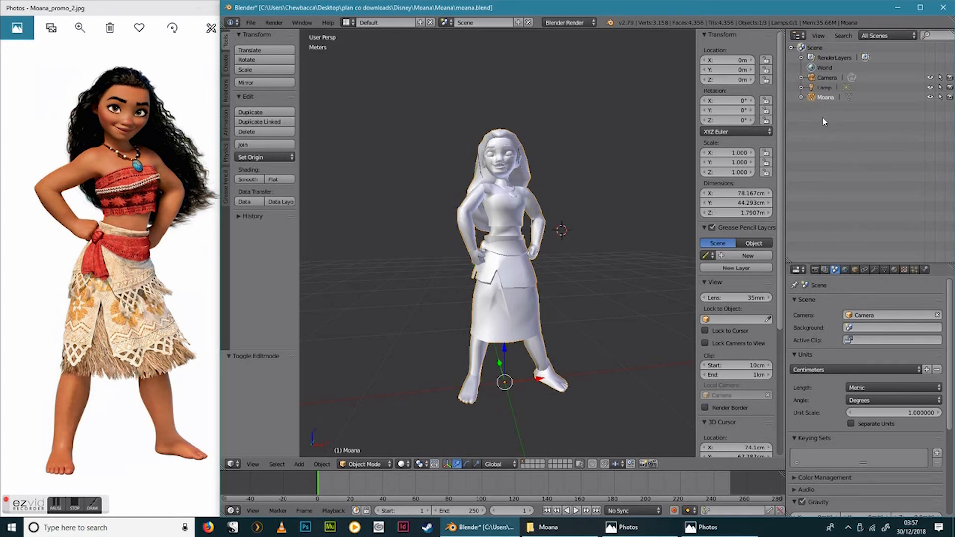
- Rename the Moana model's material in Material properties toward material_00_moana
click(894, 270)
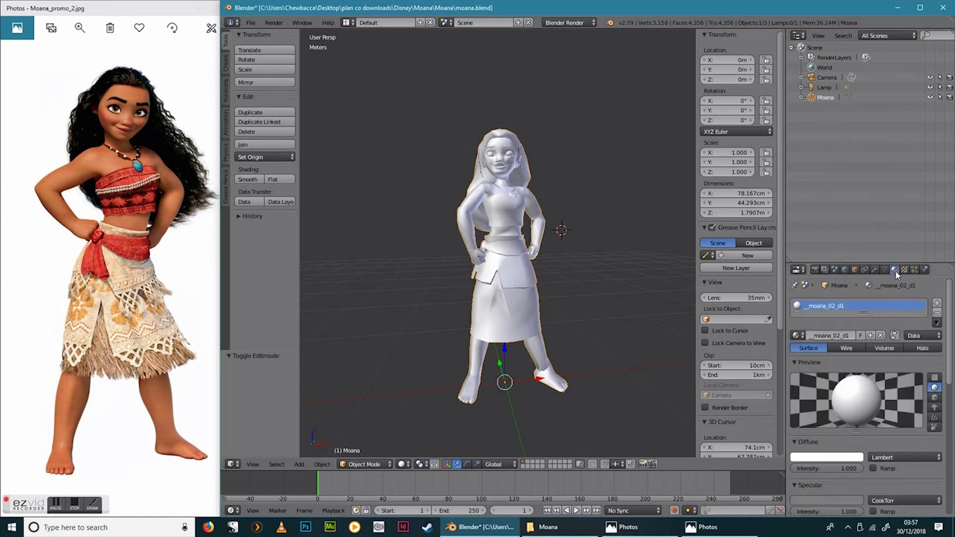
mouse_move(894, 270)
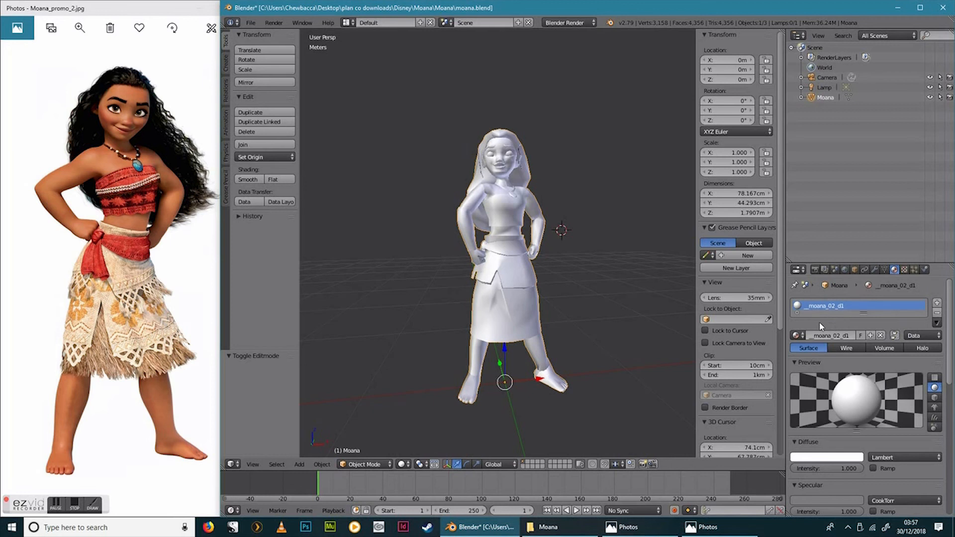
mouse_move(847, 306)
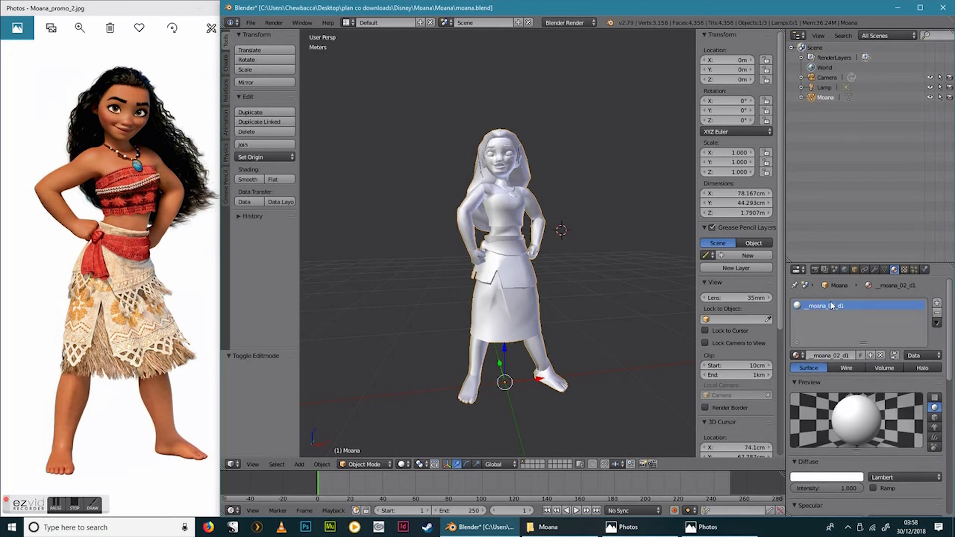
double_click(828, 305)
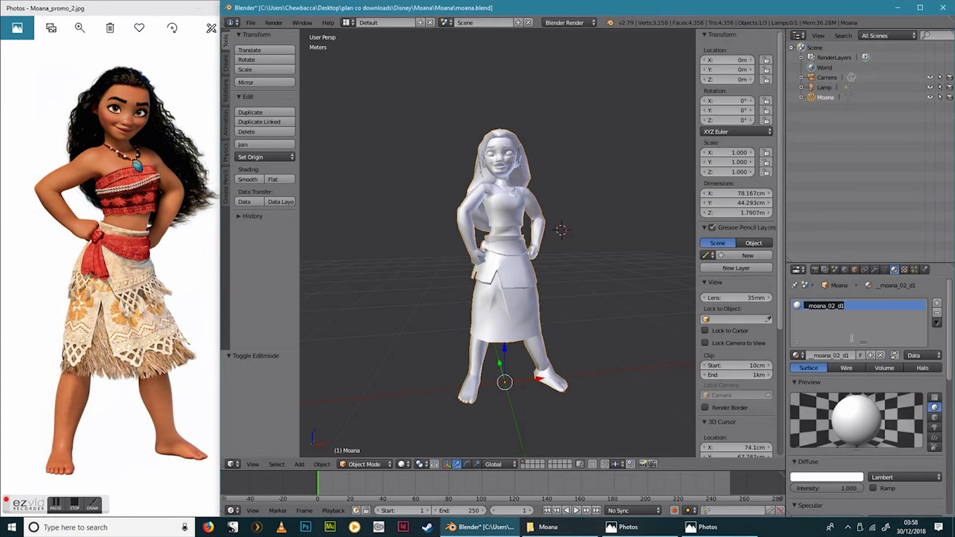
text(material)
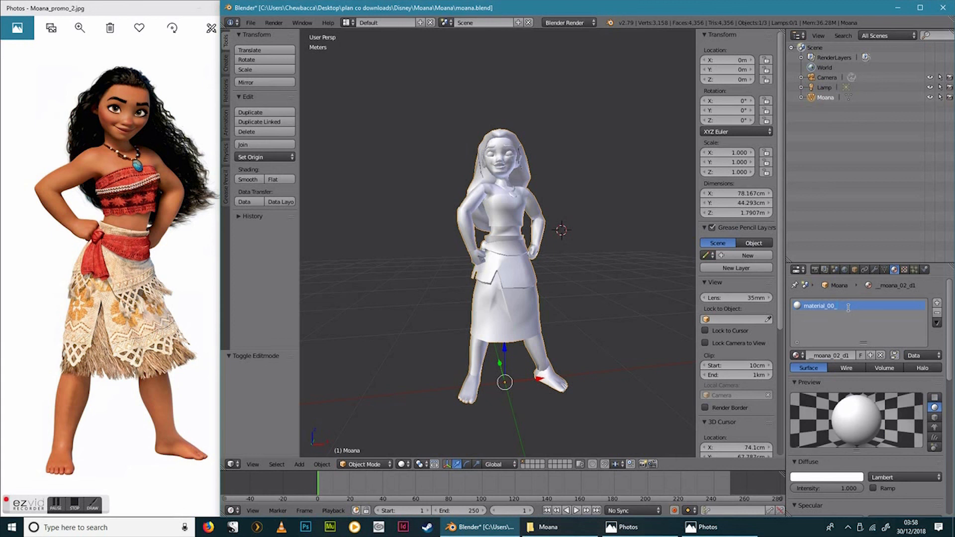
text(_moi)
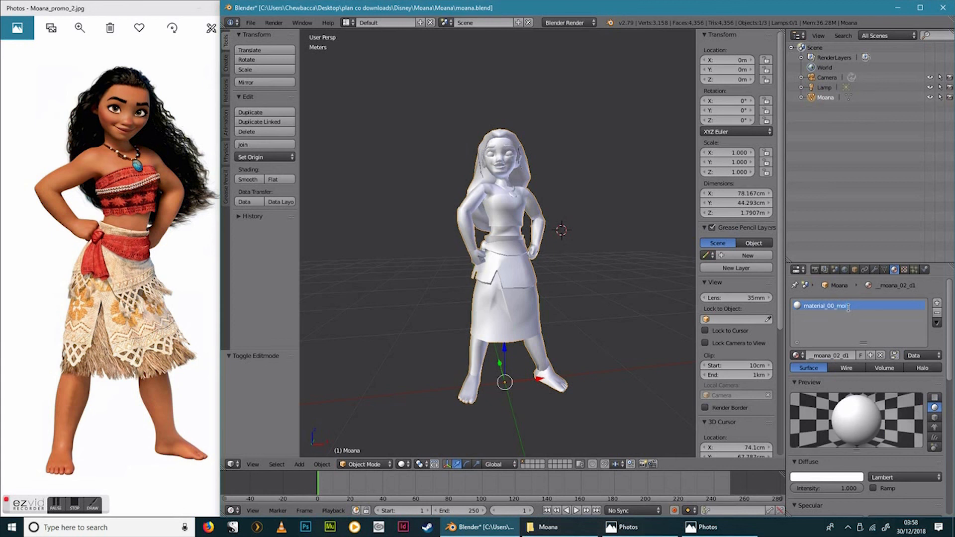